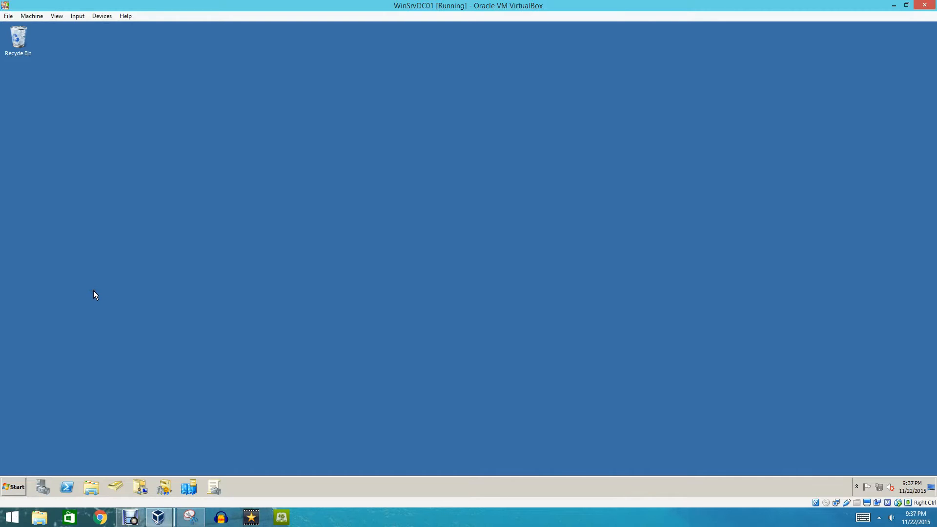
mouse_move(13, 487)
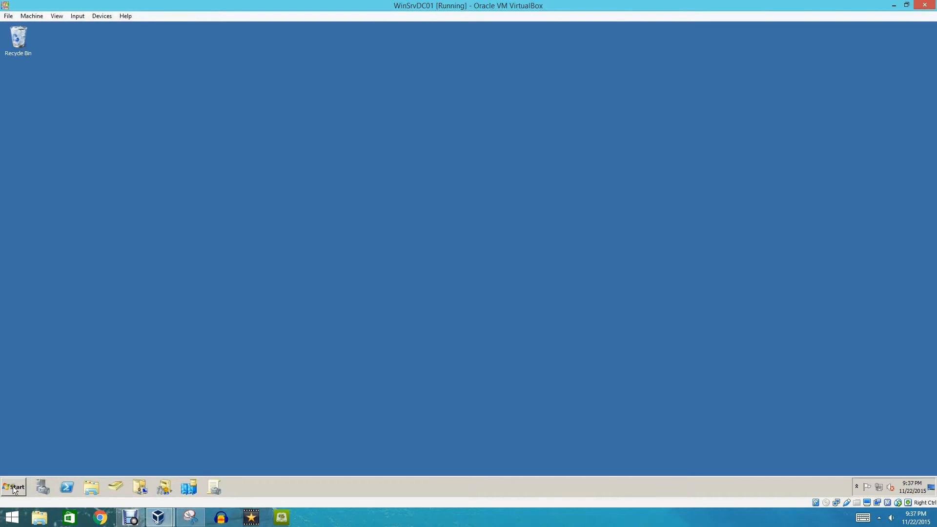
- Browse from the Start menu to the Local Disk (C:) drive in Windows Explorer
left_click(91, 487)
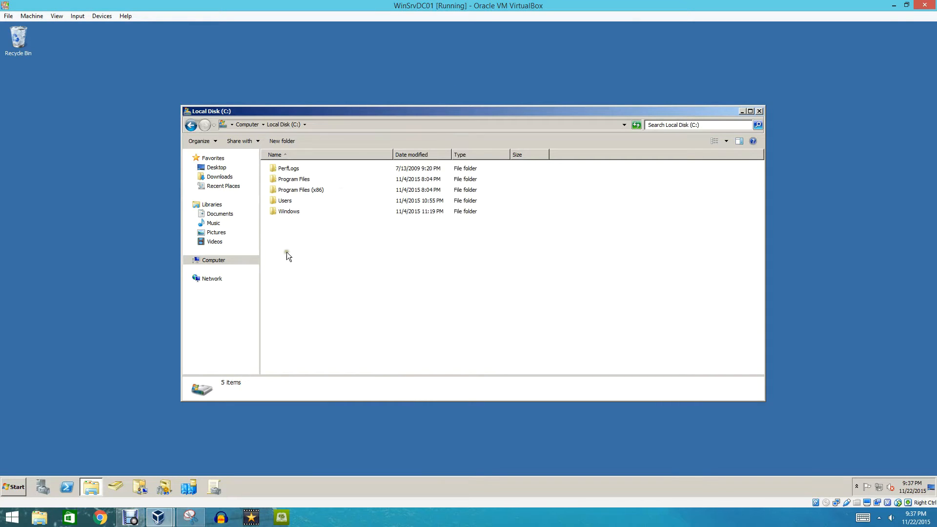
mouse_move(291, 179)
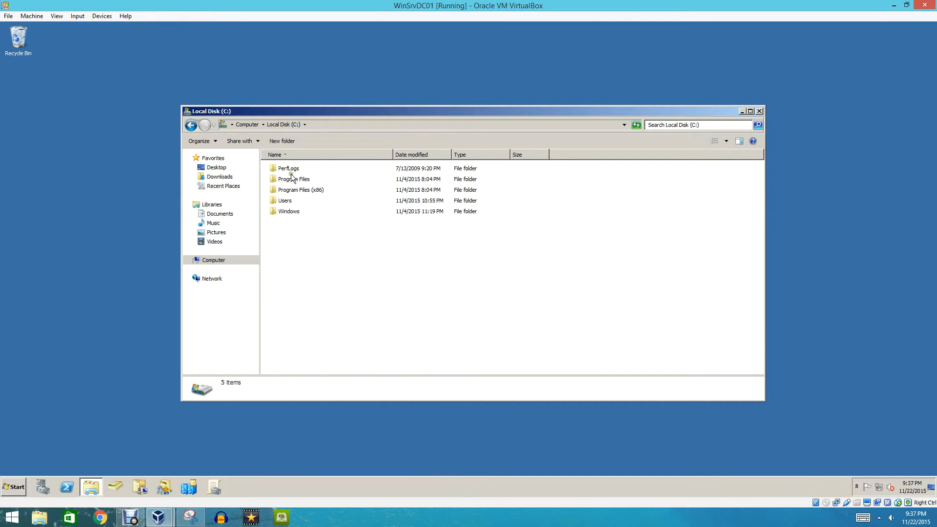
- Go back up to the Computer view listing Local Disk (C:) and CD Drive (D:)
left_click(190, 124)
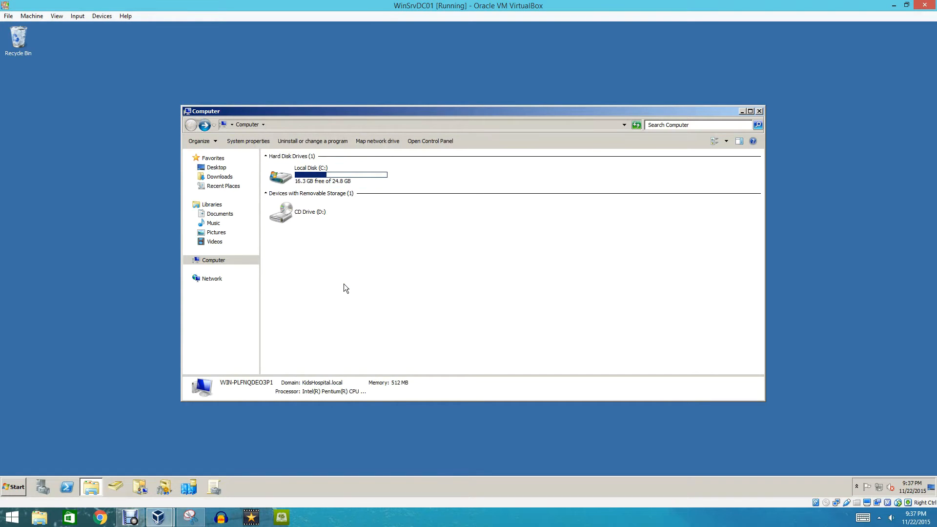
mouse_move(410, 181)
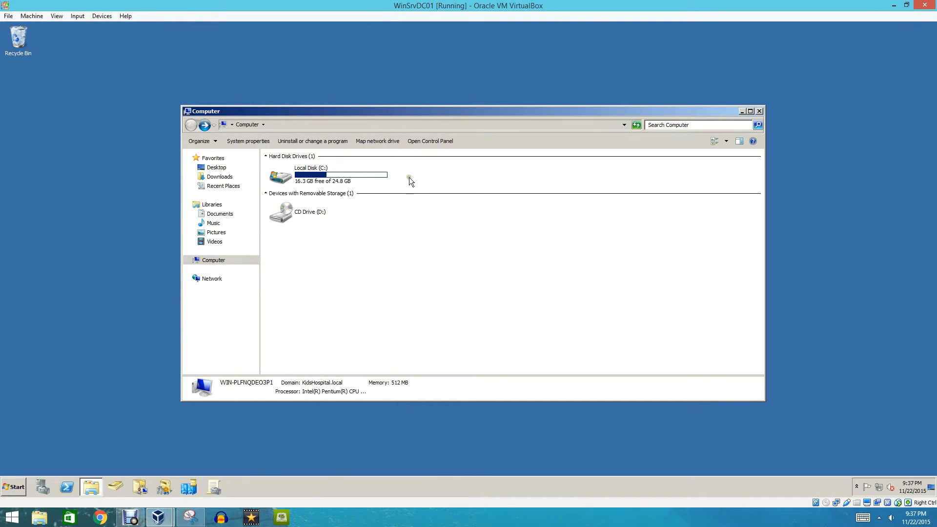
mouse_move(505, 171)
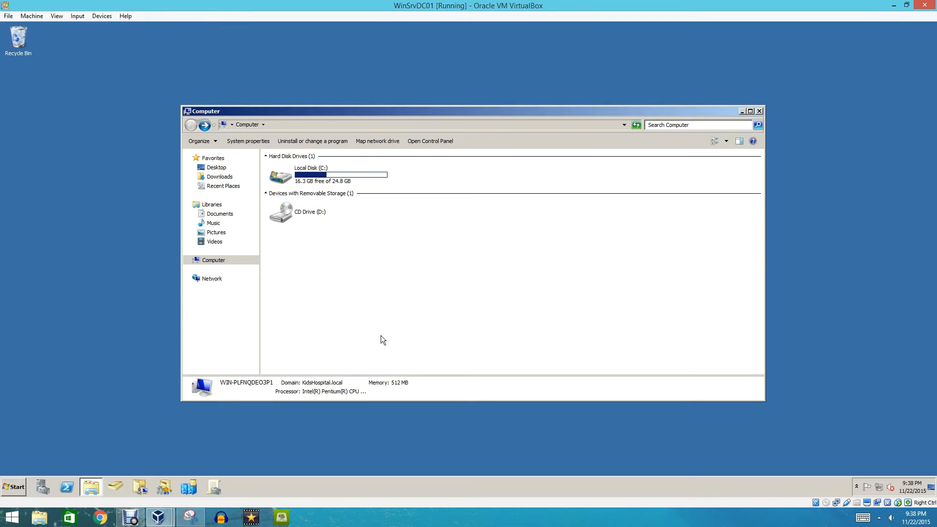
mouse_move(365, 270)
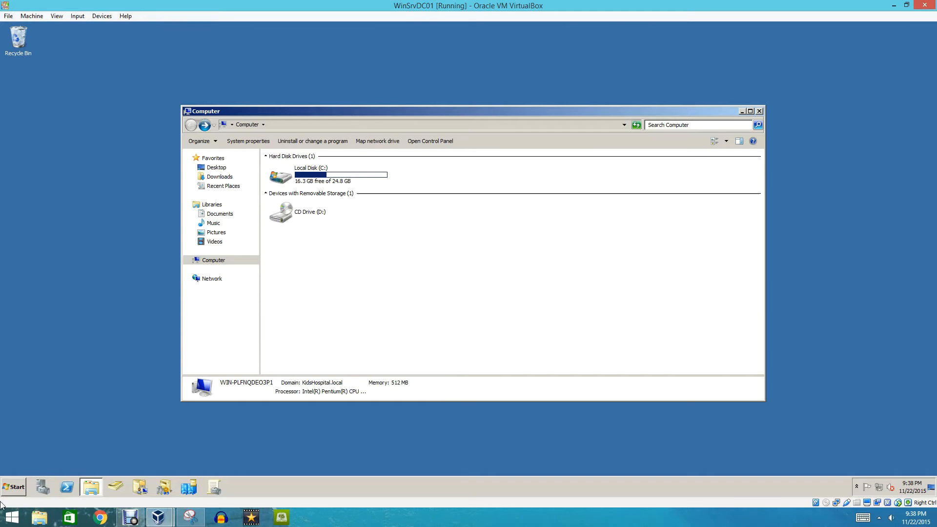
- Open drive C: and create a Shares folder holding a UserProfiles subfolder
left_click(328, 174)
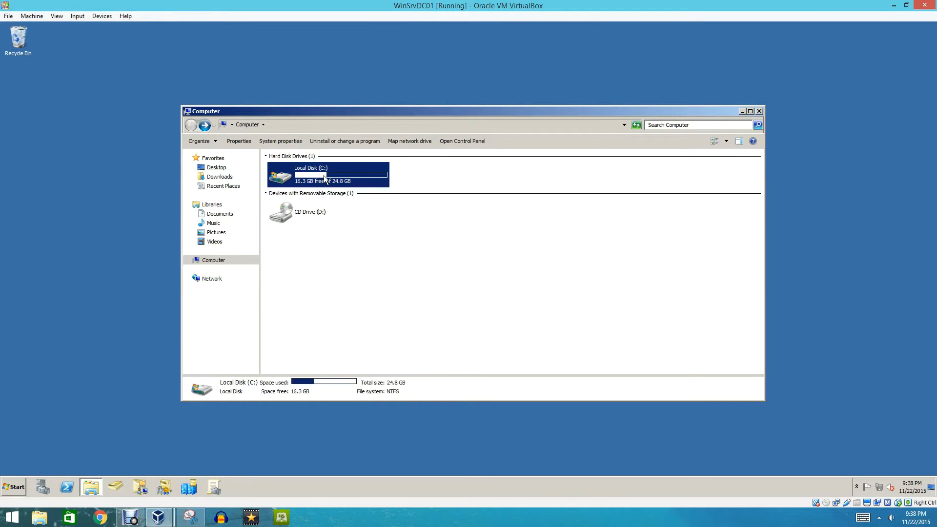
double_click(328, 174)
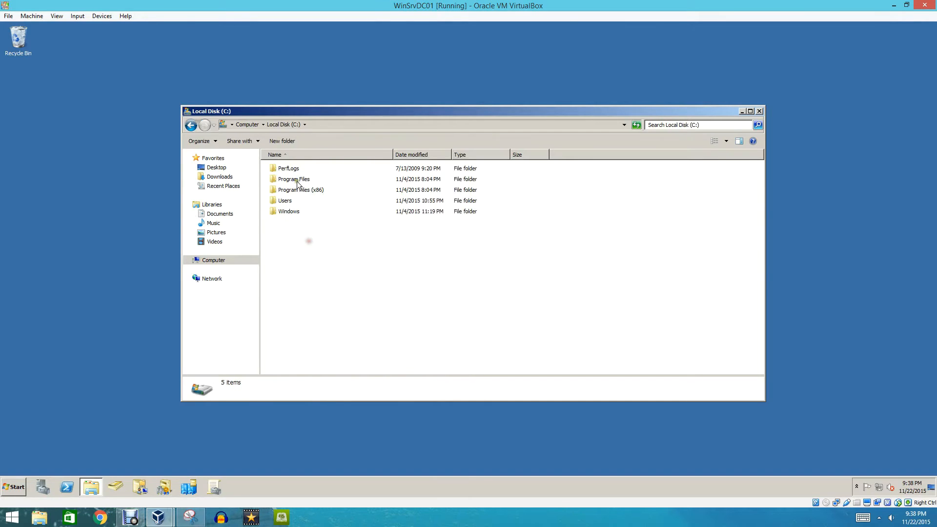
mouse_move(281, 141)
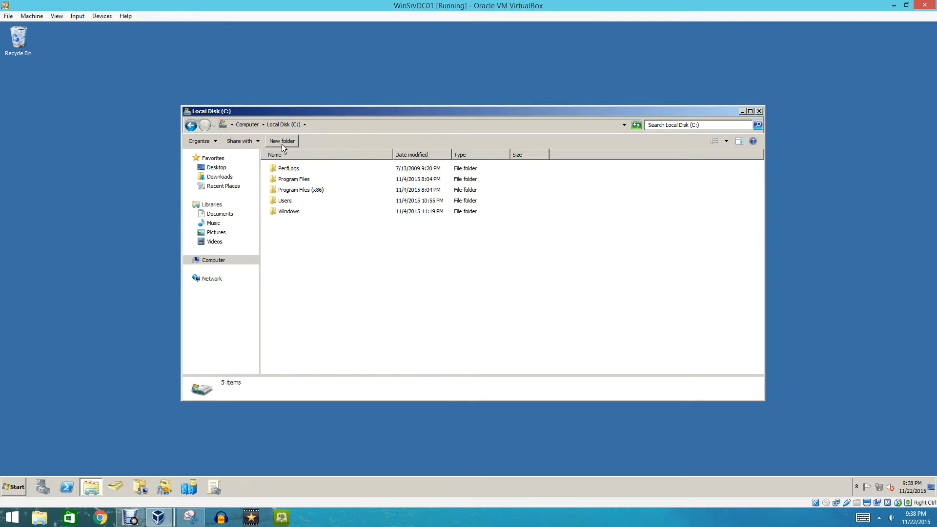
left_click(282, 140)
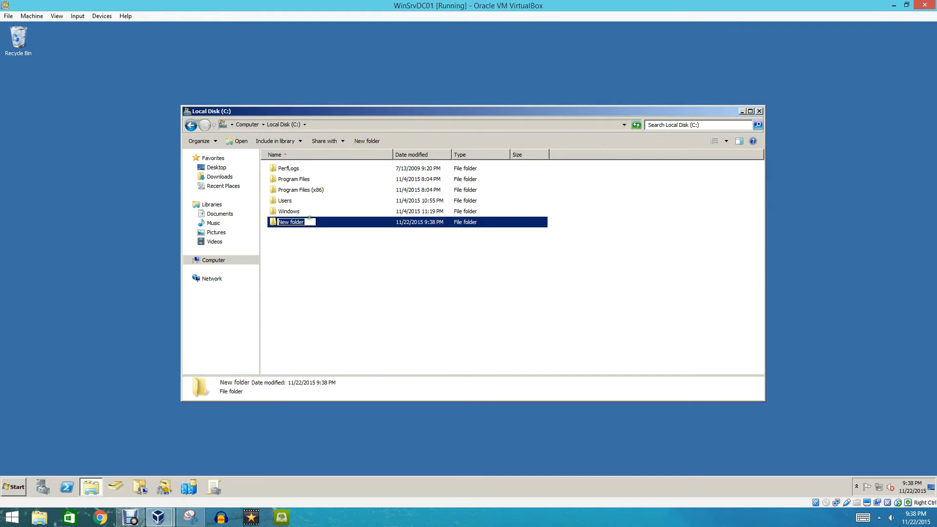
right_click(290, 221)
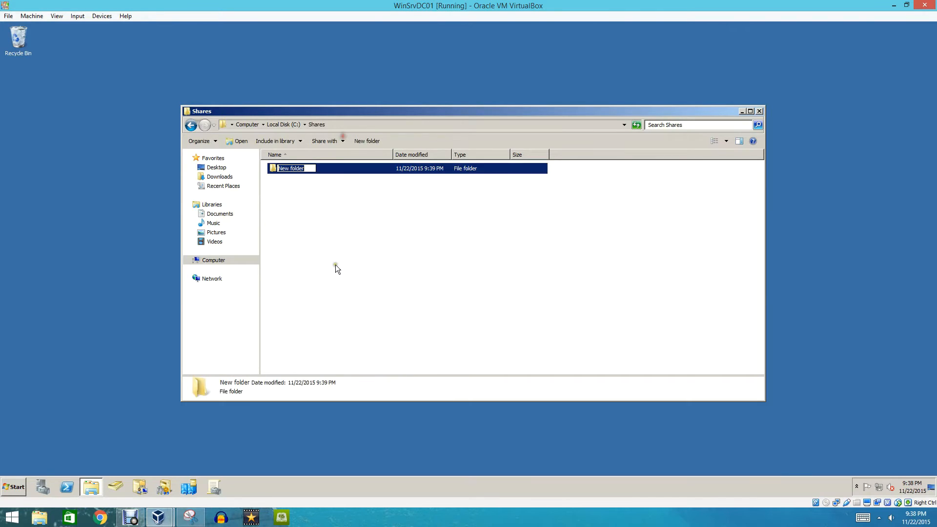
type("UserProfiles")
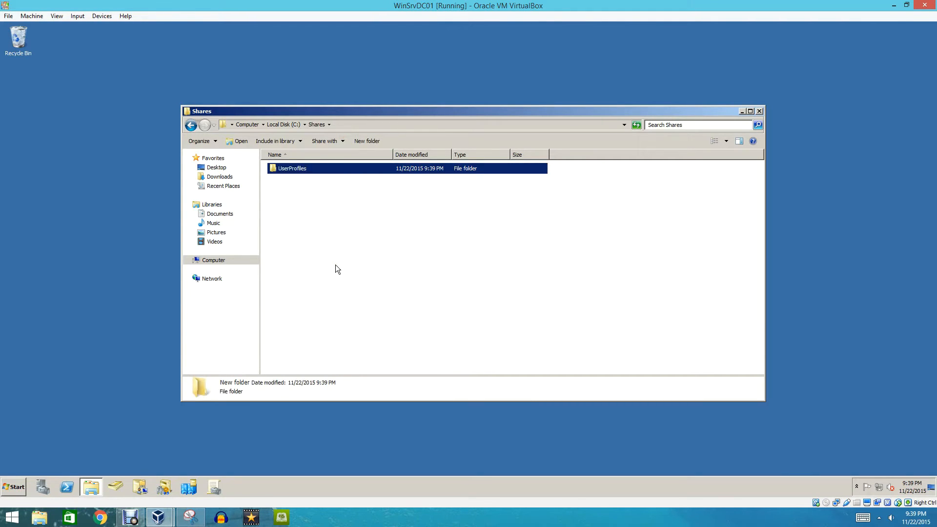
left_click(319, 206)
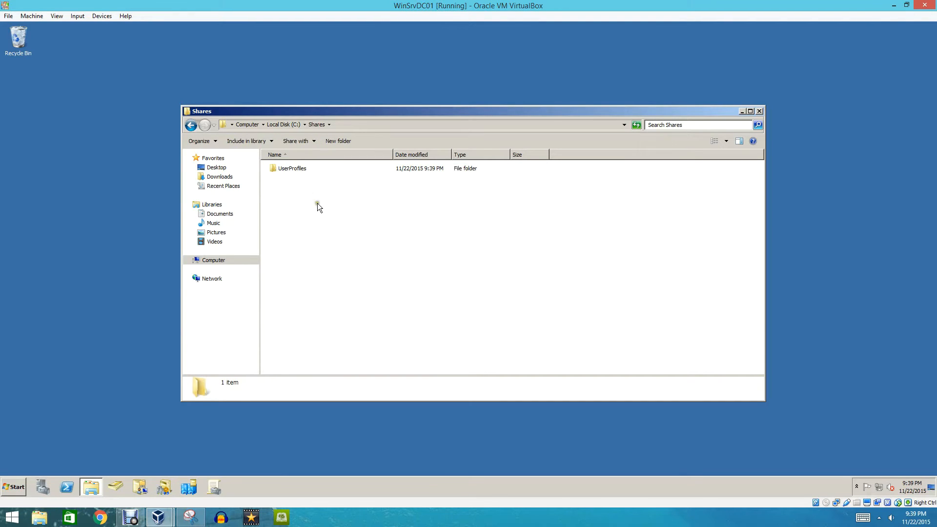
- Share UserProfiles with Authenticated Users and ERUser, both at Read/Write permission
left_click(325, 141)
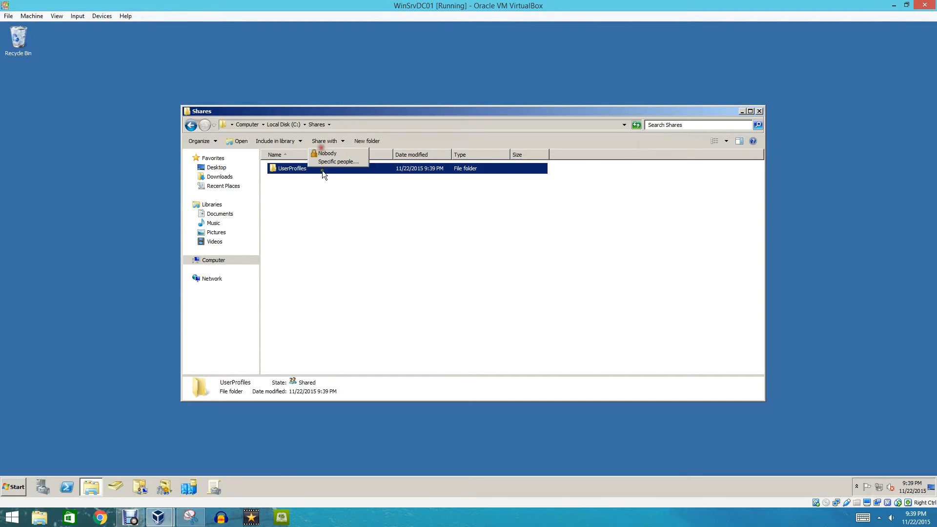
left_click(338, 161)
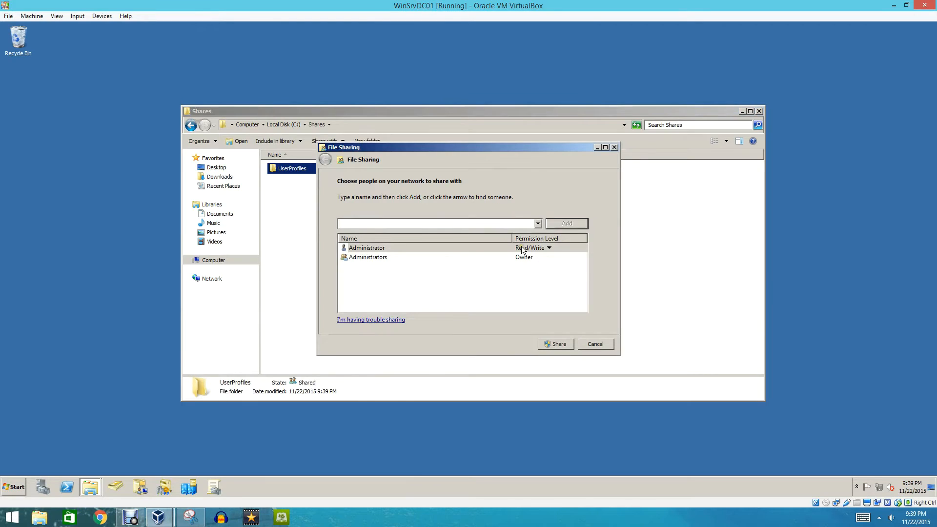
type("Authentica")
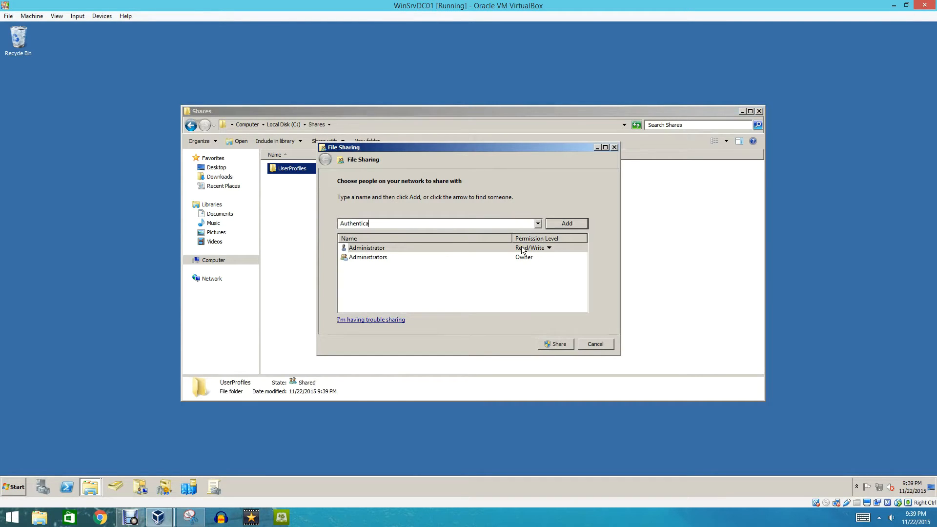
left_click(566, 223)
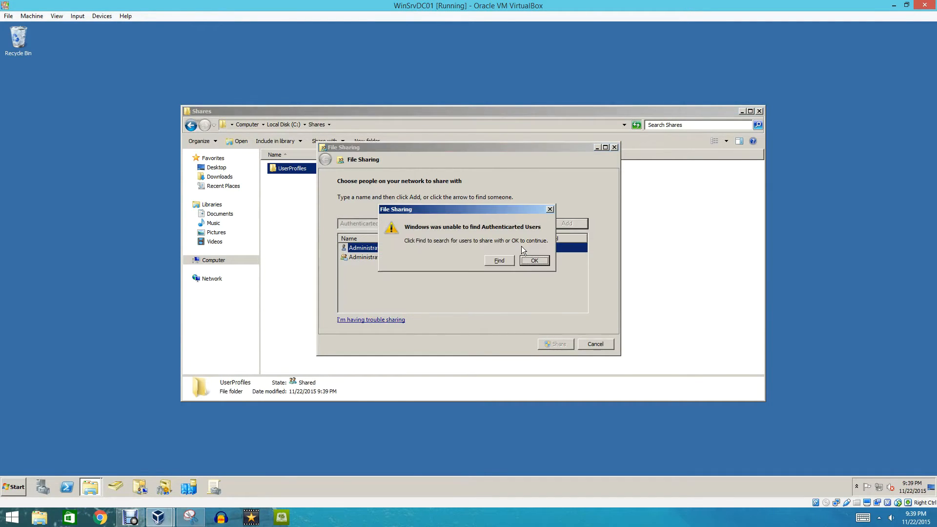
left_click(533, 260)
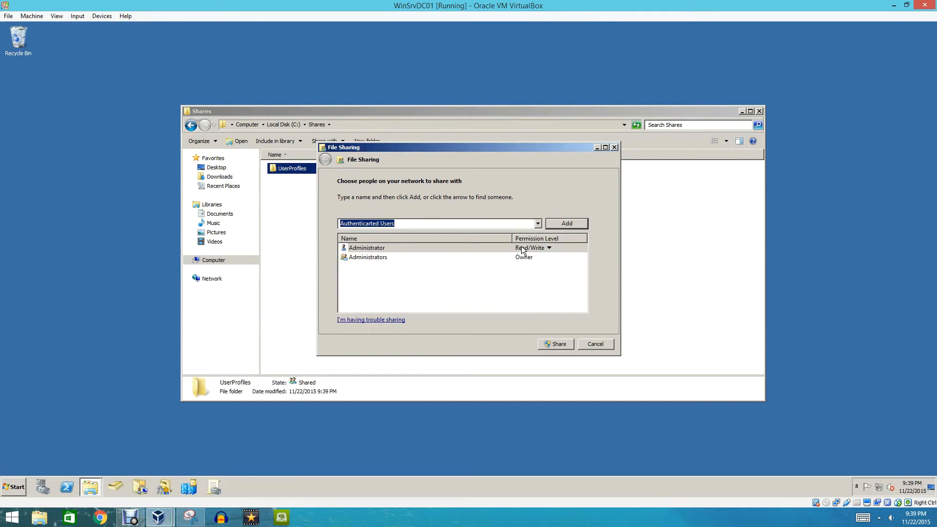
type("Authe")
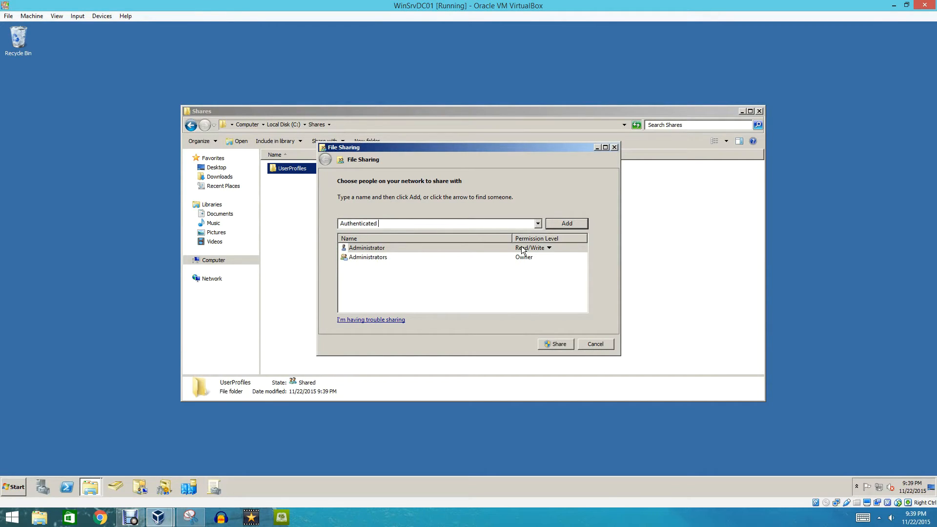
type("Users")
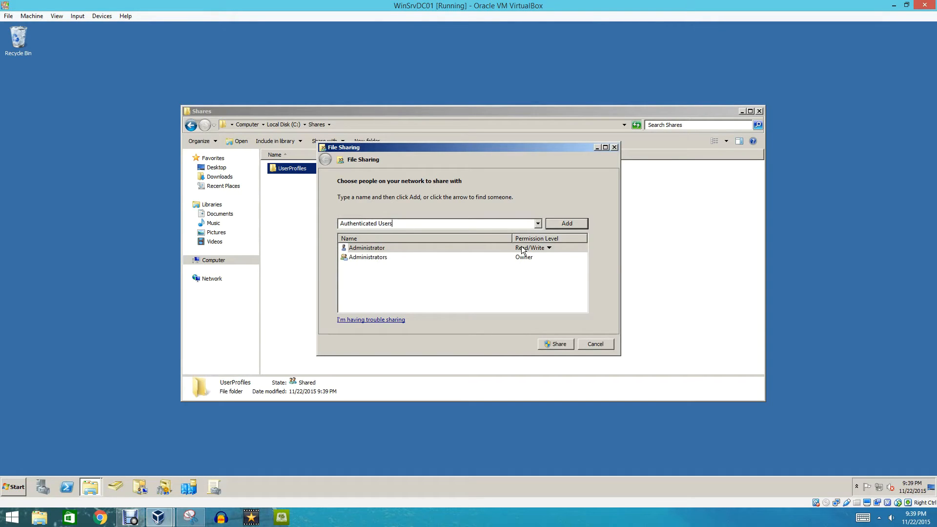
left_click(565, 223)
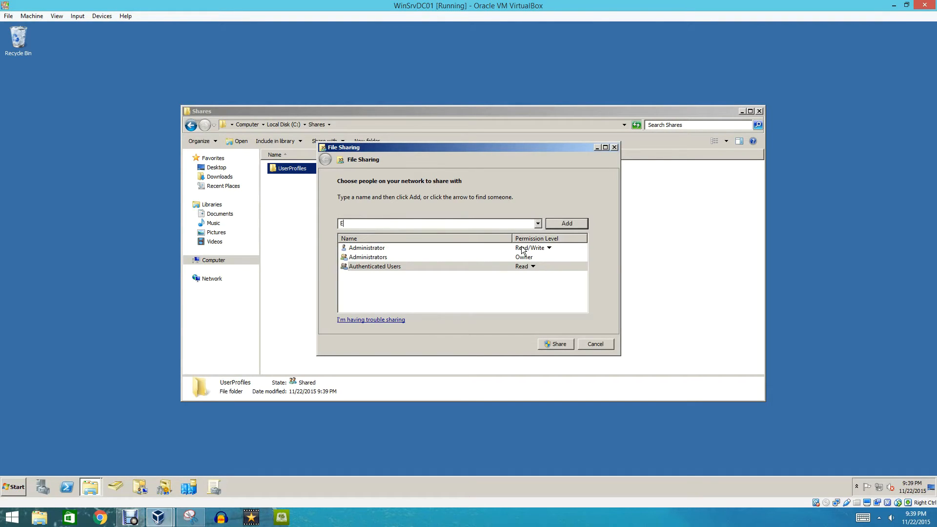
left_click(565, 223)
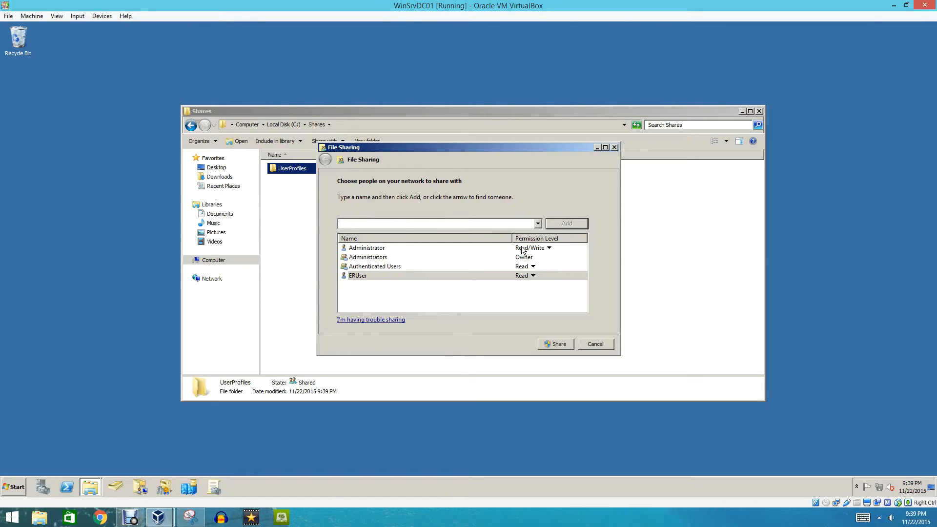
left_click(532, 266)
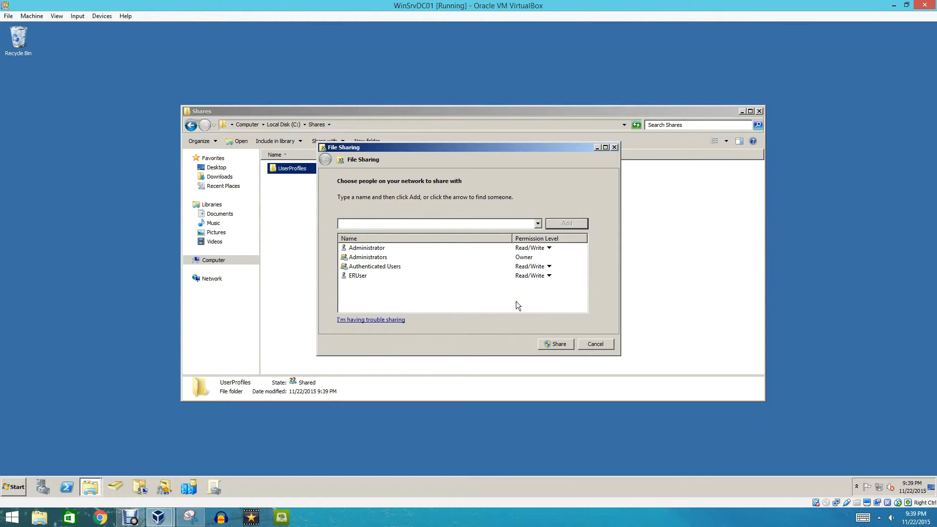
mouse_move(504, 309)
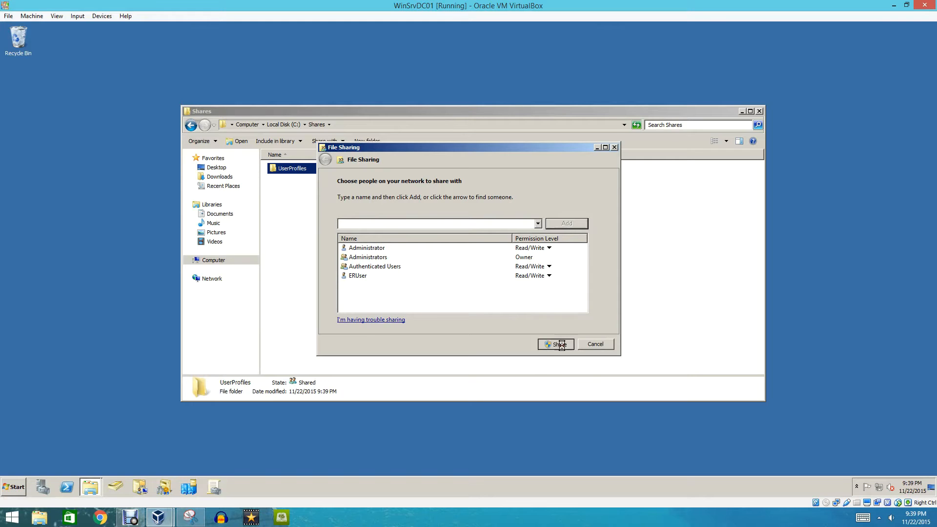
- Confirm the UserProfiles network share, verify it opens, and close all Explorer windows
left_click(556, 344)
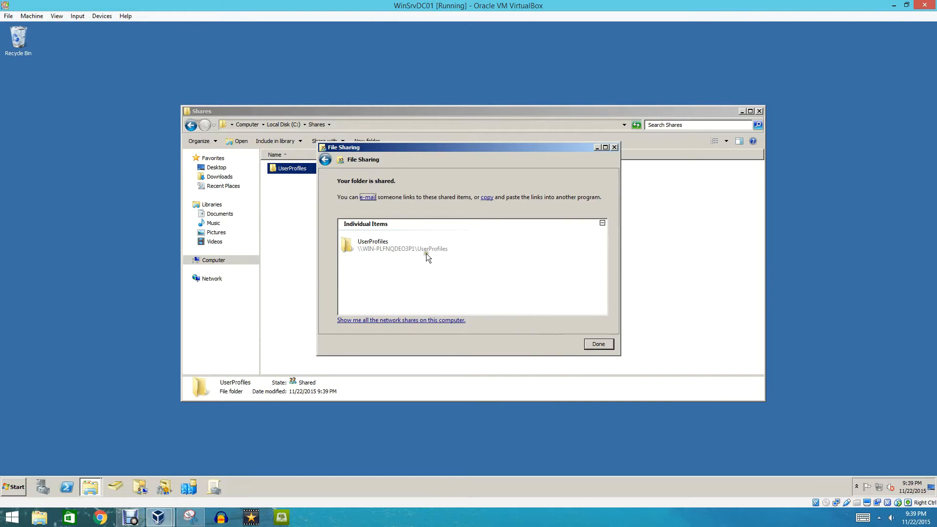
left_click(598, 343)
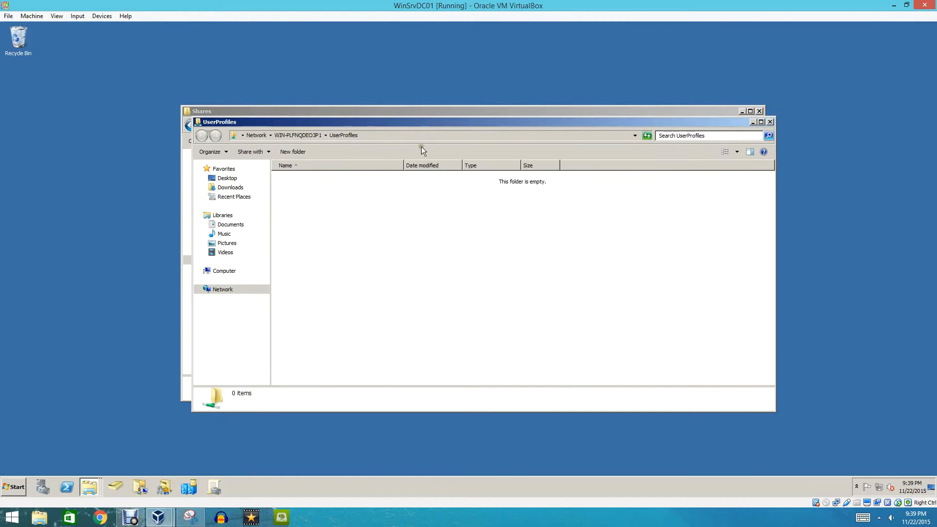
right_click(281, 136)
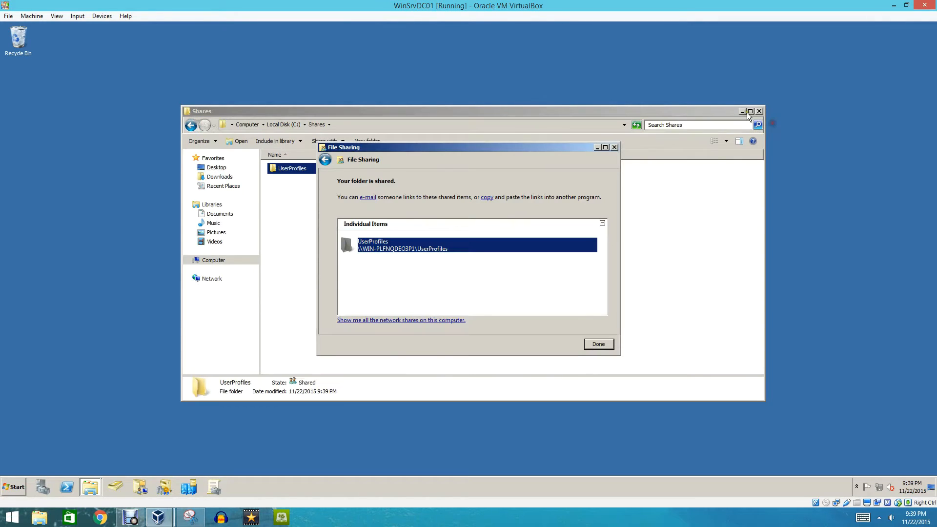
left_click(598, 344)
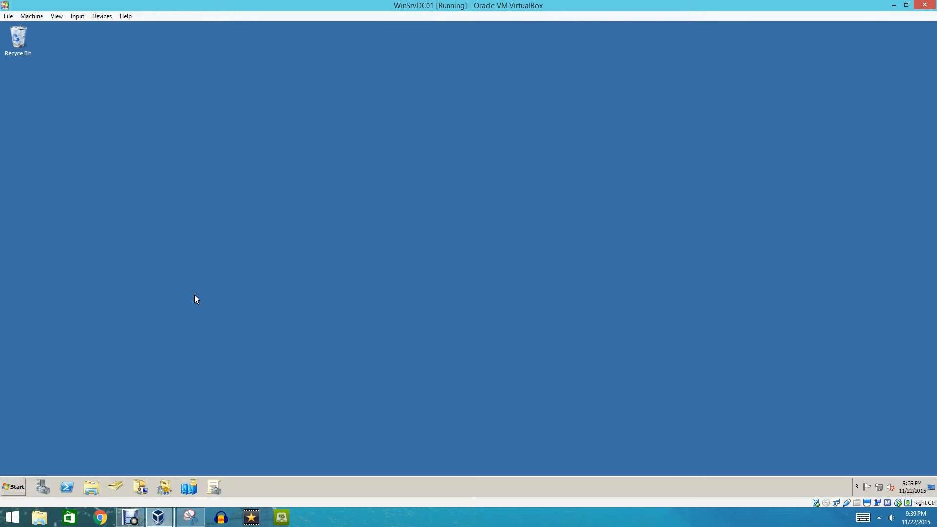
- Open Active Directory Users and Computers and select ERUser in the ER Users container
left_click(13, 487)
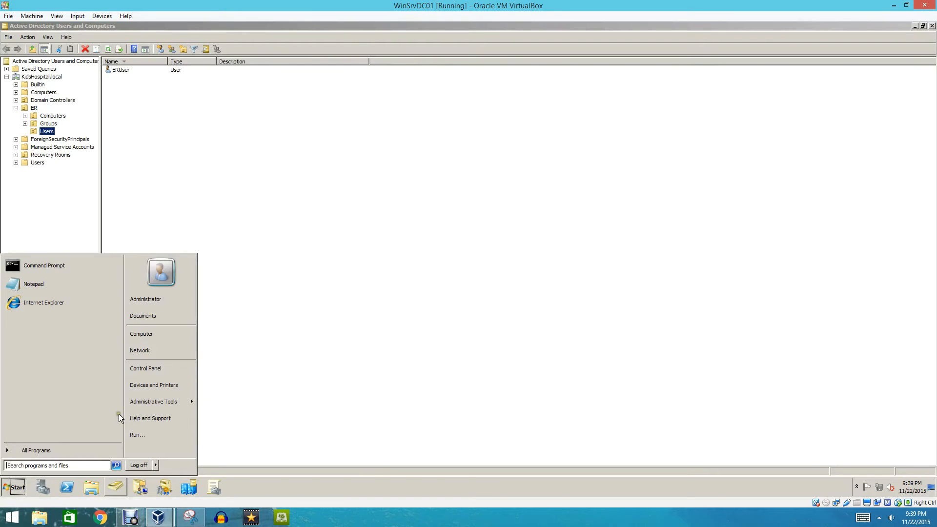
left_click(153, 401)
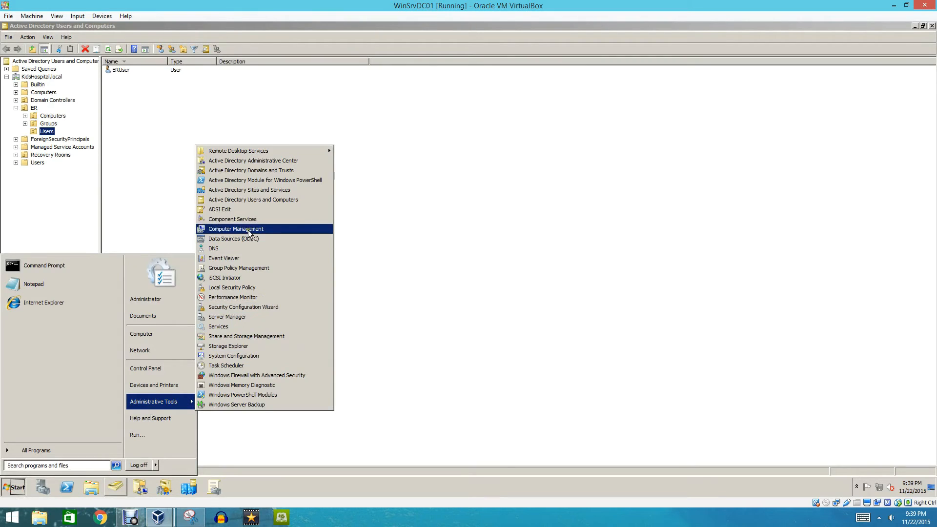
mouse_move(253, 200)
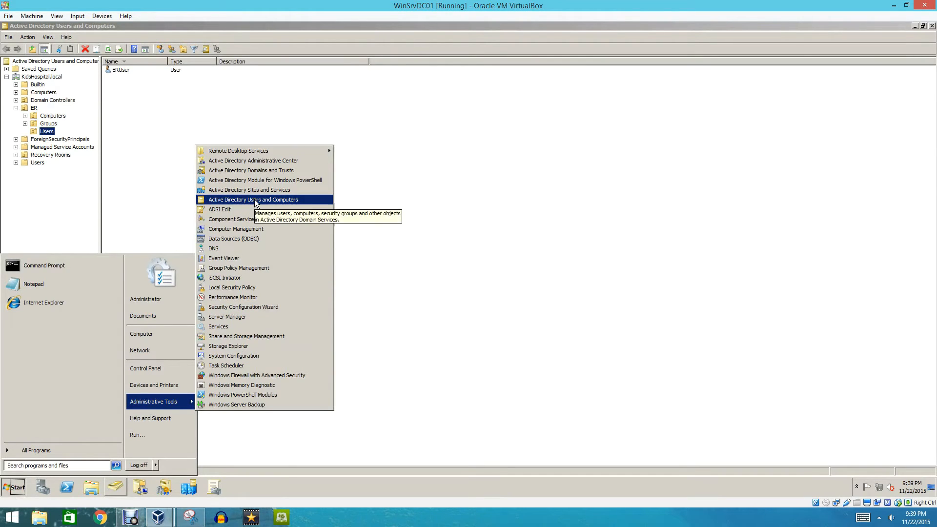
left_click(254, 199)
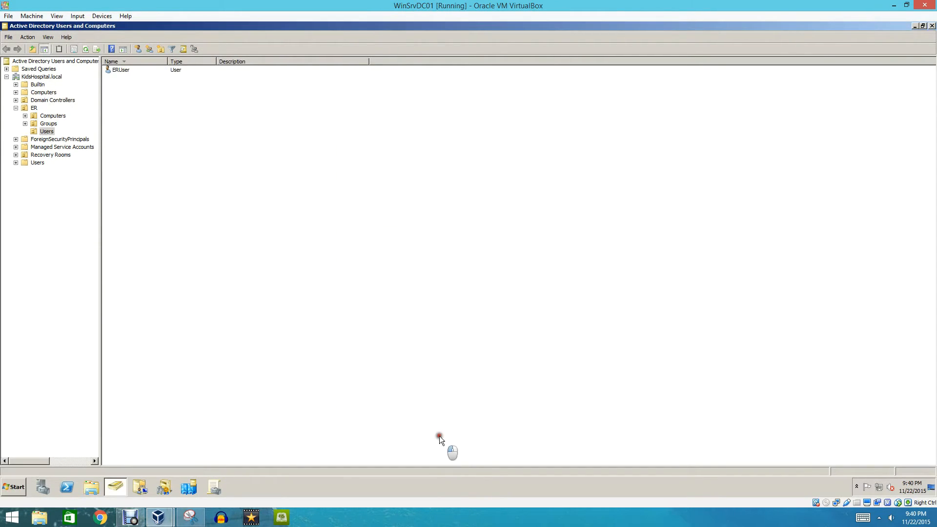
mouse_move(130, 119)
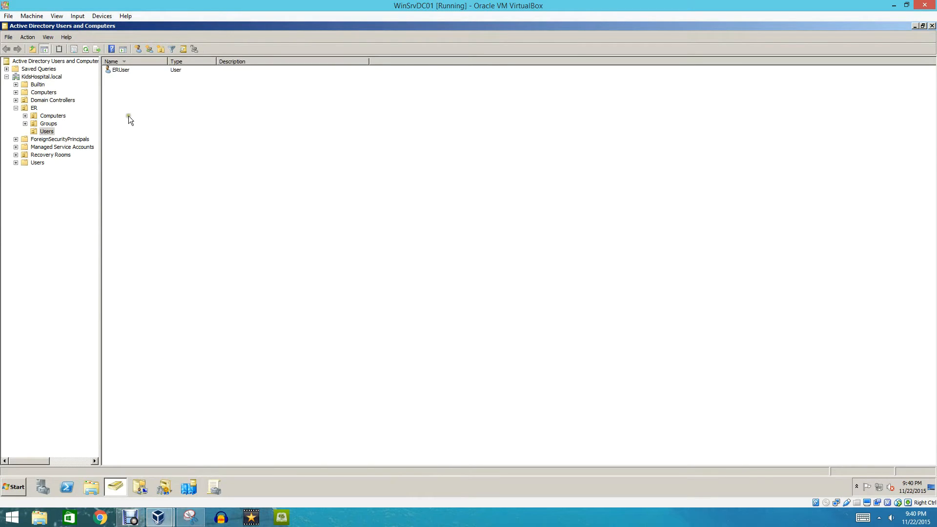
left_click(121, 70)
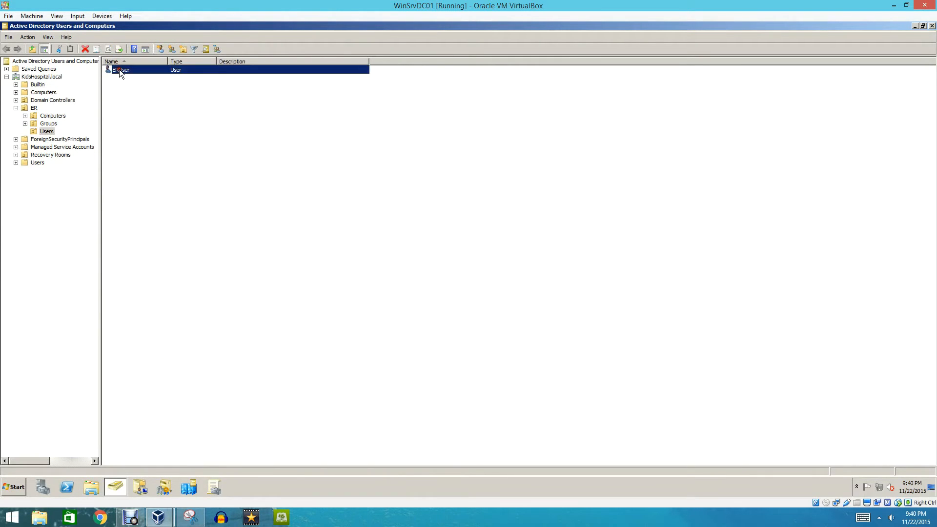
- Set ERUser's profile path to \\WIN-PLFNQDEO3P1\UserProfiles\ERUser and confirm with OK
double_click(121, 70)
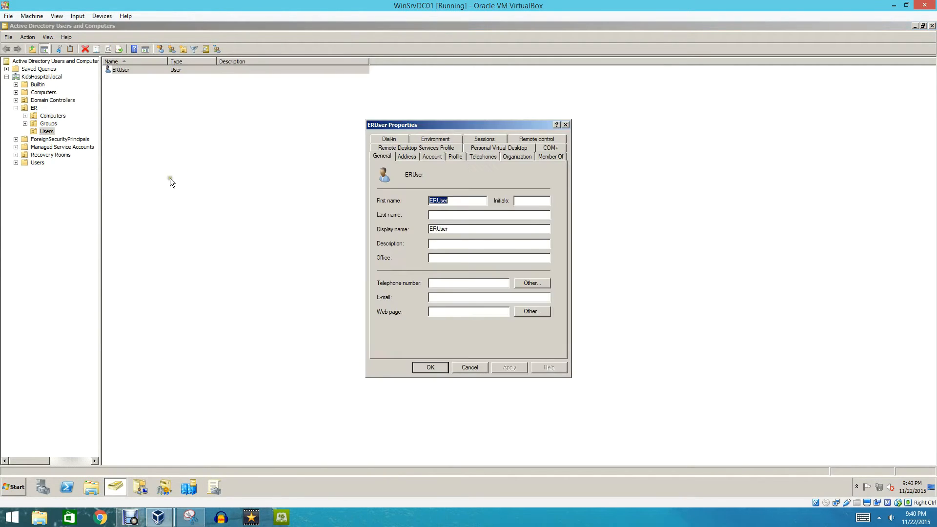
left_click(455, 157)
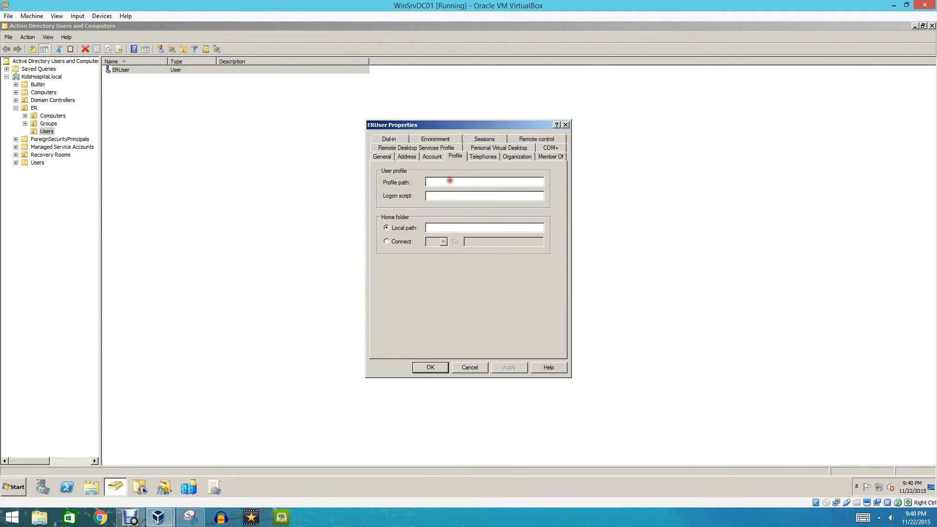
type("\\\\WIN-PLFNQDEO3P1\\UserProfiles")
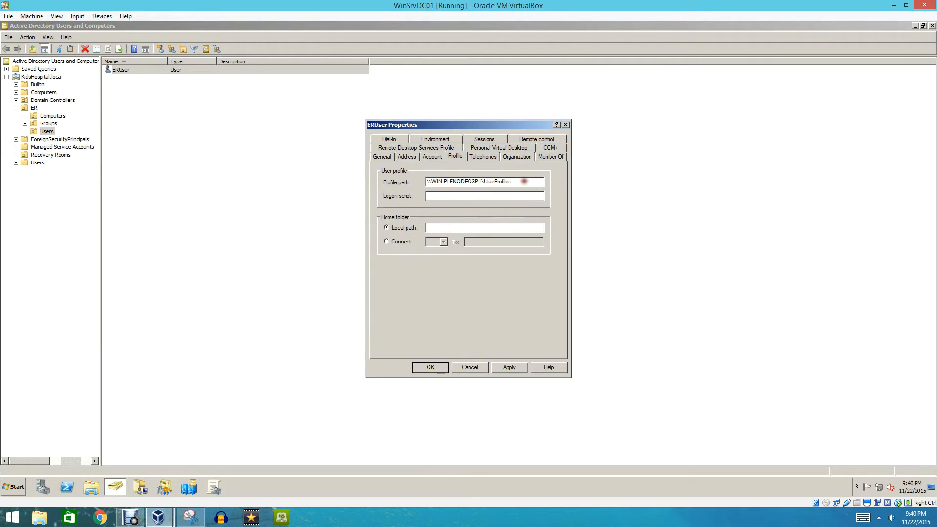
type("\\")
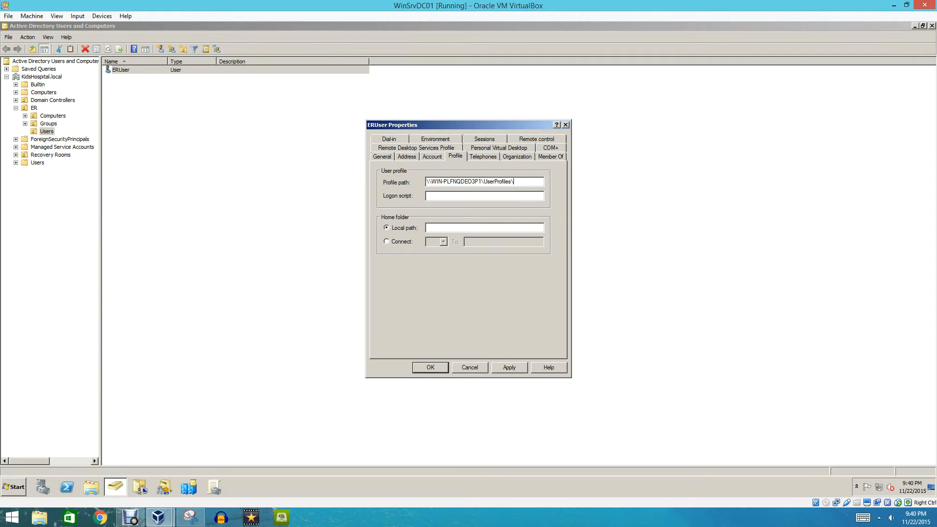
type("ERUser")
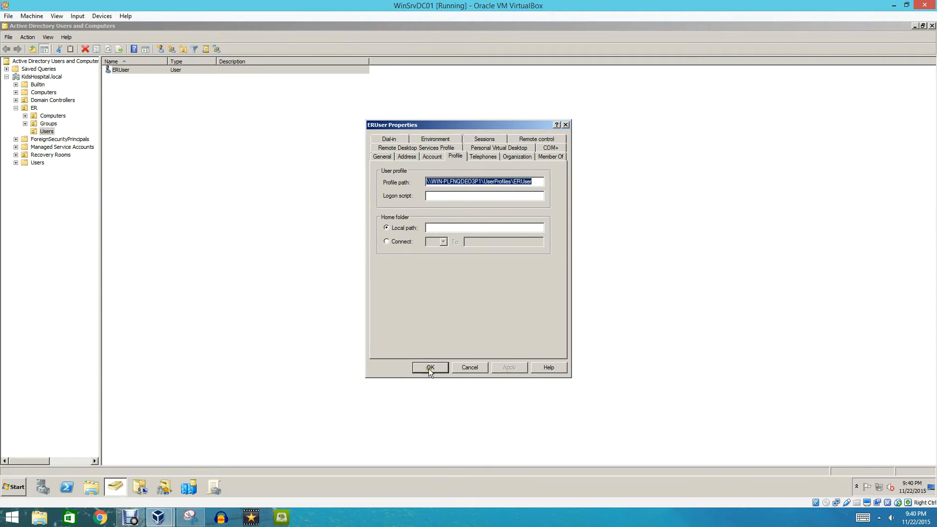
left_click(430, 367)
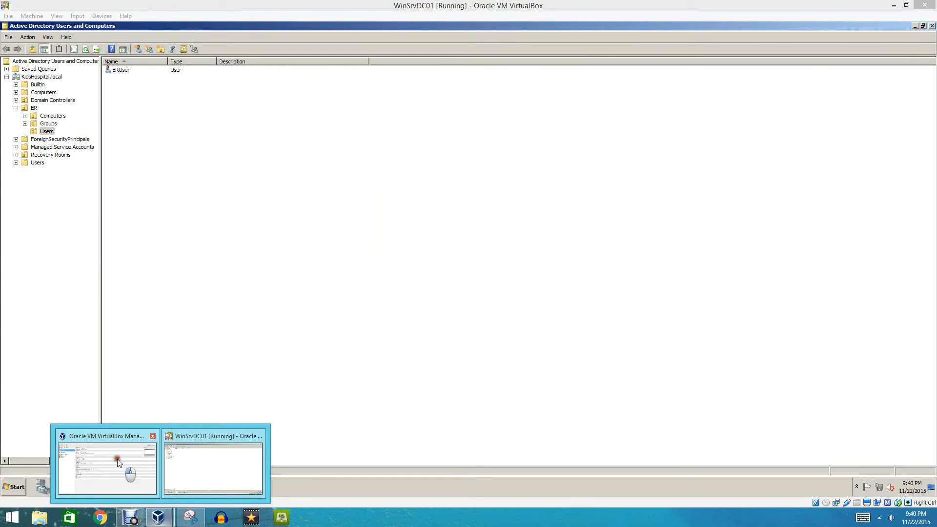
- Bring the VirtualBox Manager to the front to reach the Windows 8.1 machine
left_click(106, 468)
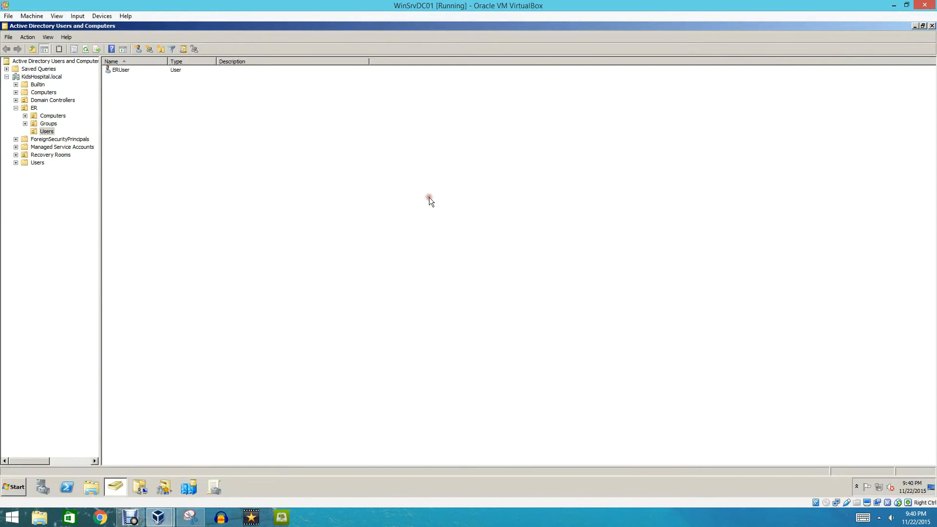
mouse_move(120, 416)
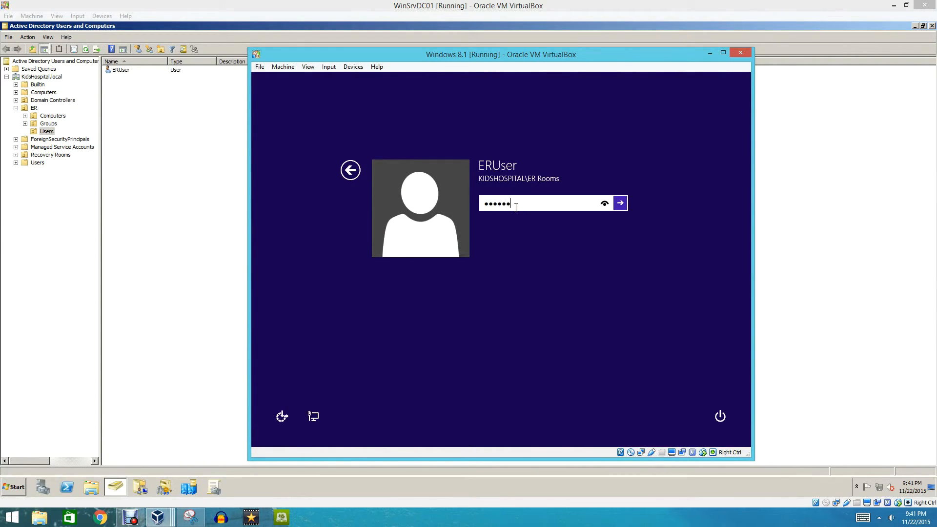
- Submit ERUser's password and wait for the Windows 8.1 desktop to load
left_click(620, 203)
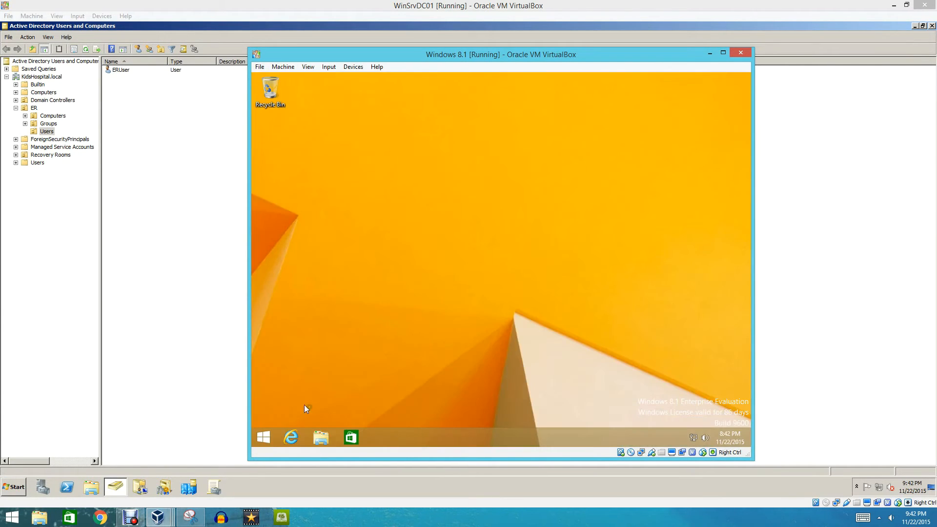
- Browse File Explorer to \\192.168.1.40\UserProfiles\ERUser.V2, which is still empty
left_click(322, 438)
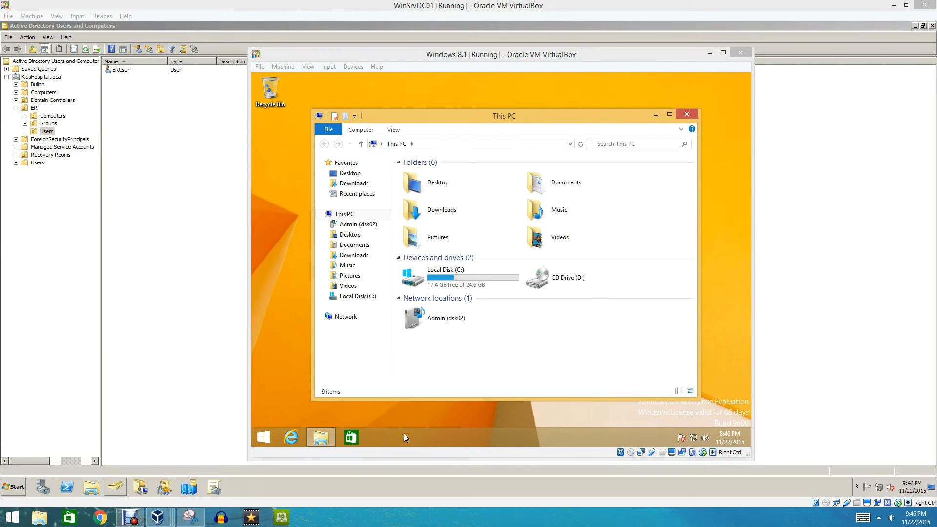
mouse_move(446, 364)
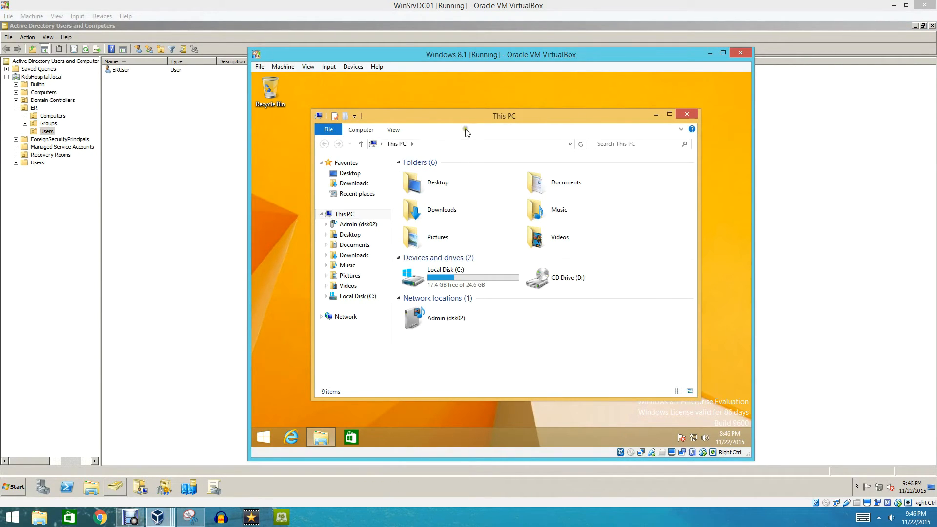
left_click(466, 143)
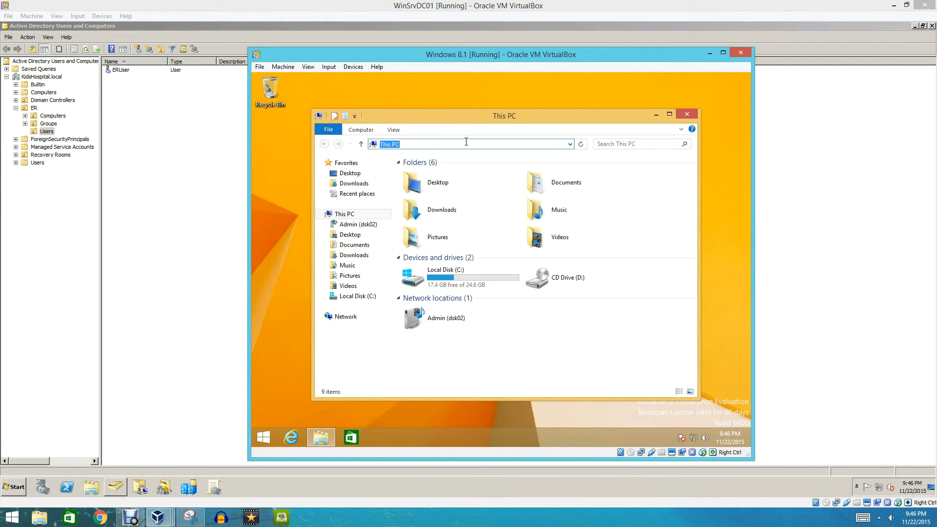
type("\\\\")
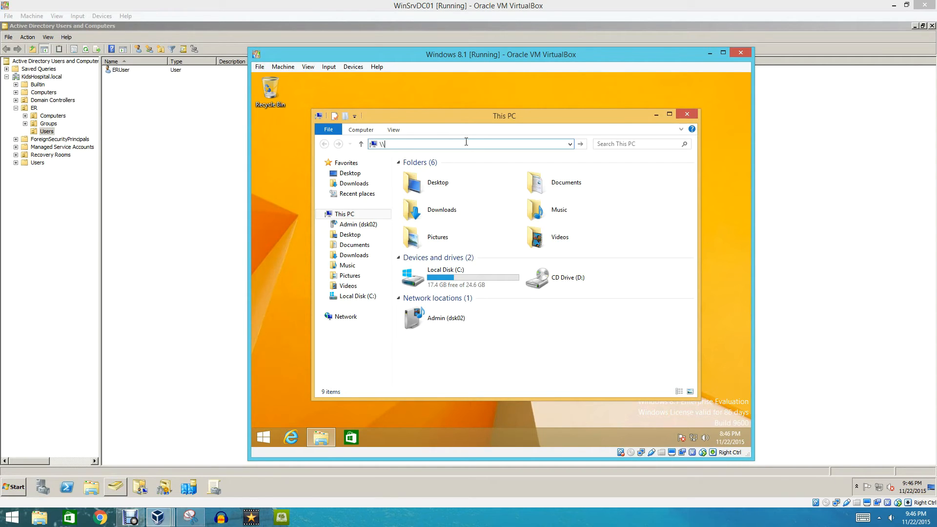
type("192.168.1")
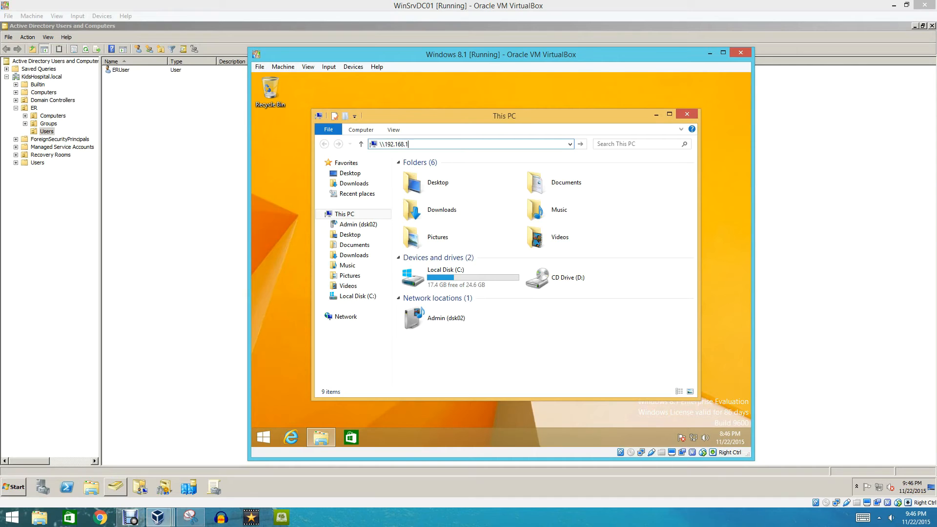
type("40 ›")
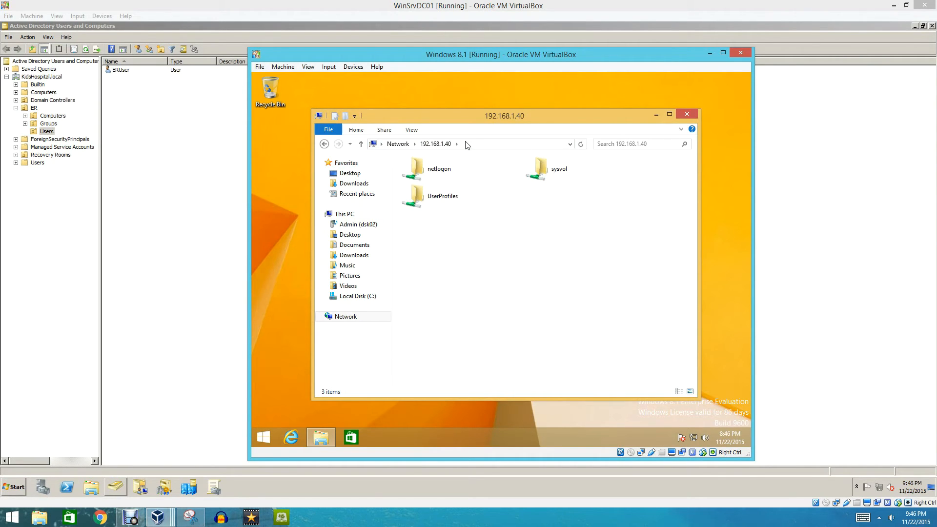
double_click(442, 196)
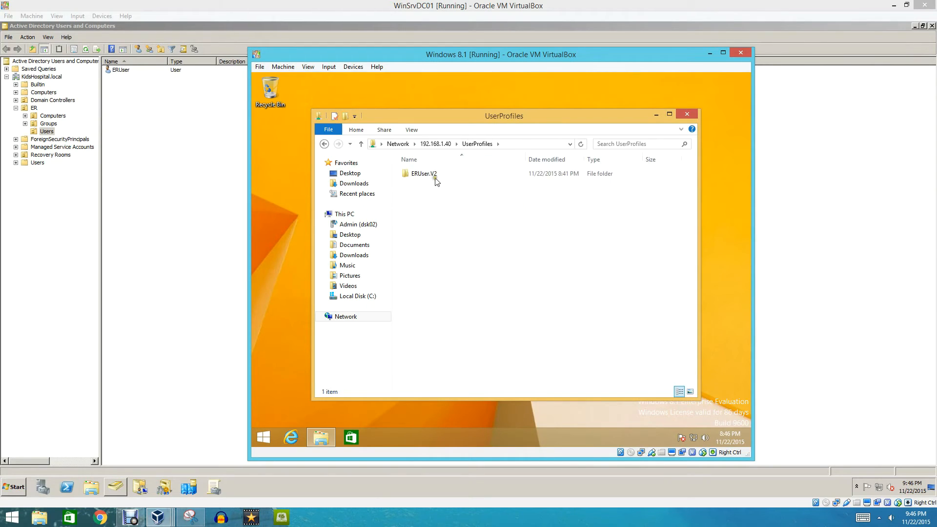
double_click(422, 173)
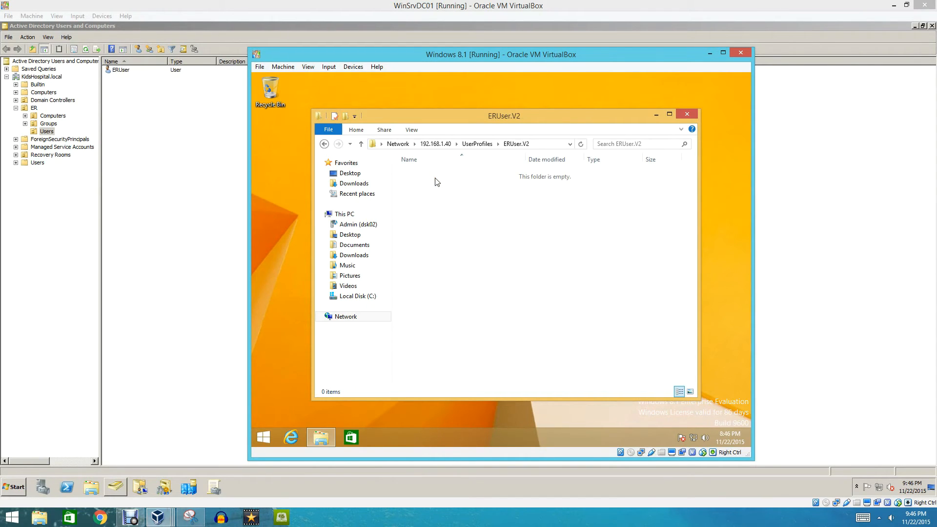
mouse_move(433, 210)
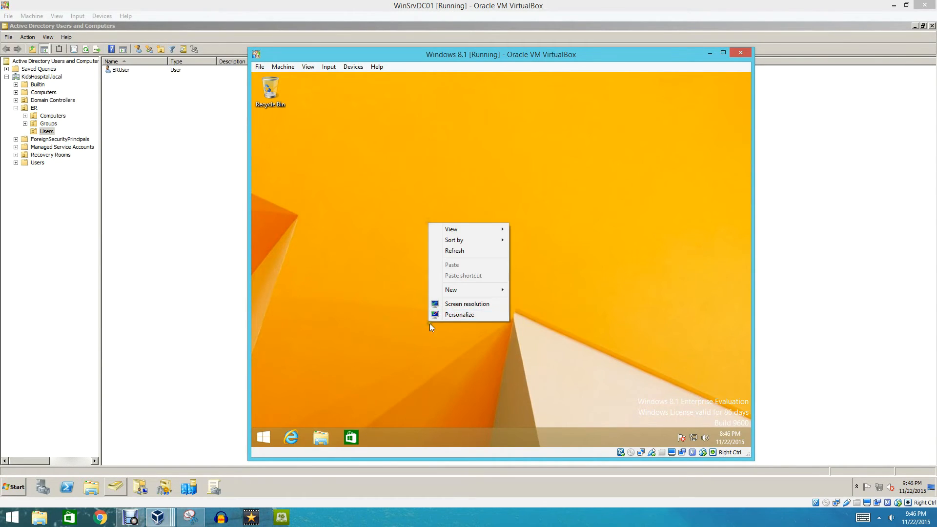
mouse_move(451, 290)
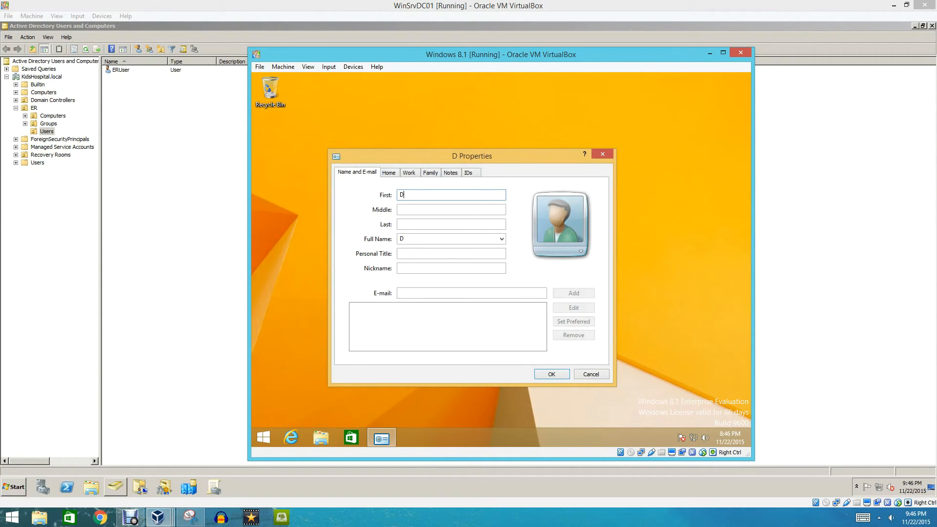
- Enter Dr. John Doe as the new contact's name and choose a contact picture
type("r.")
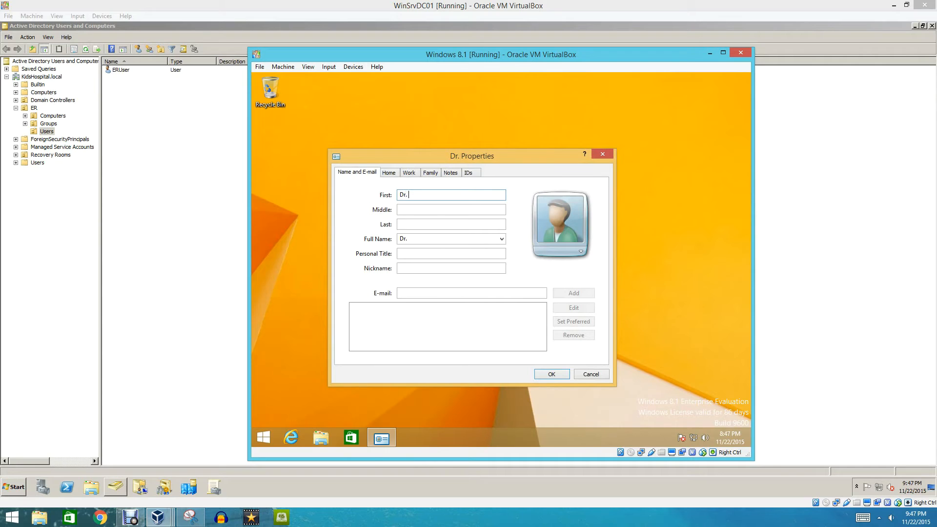
type("w")
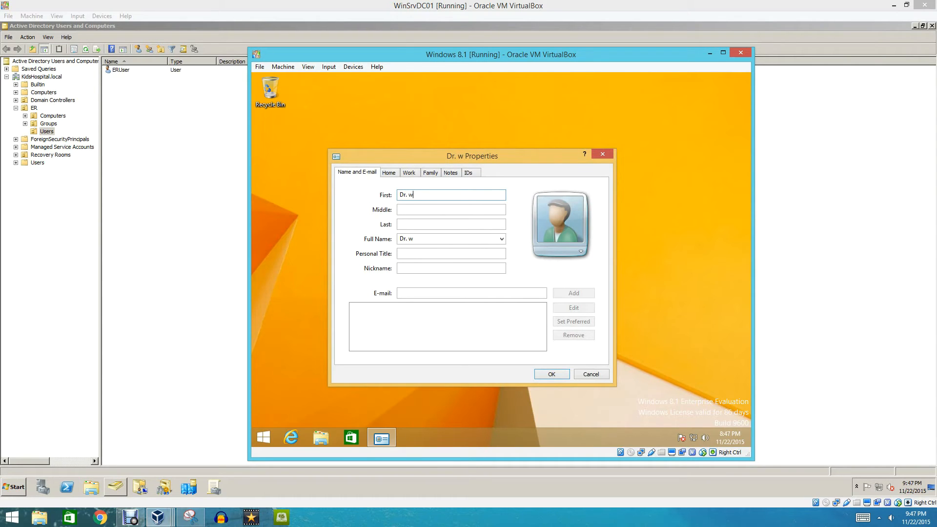
type("J")
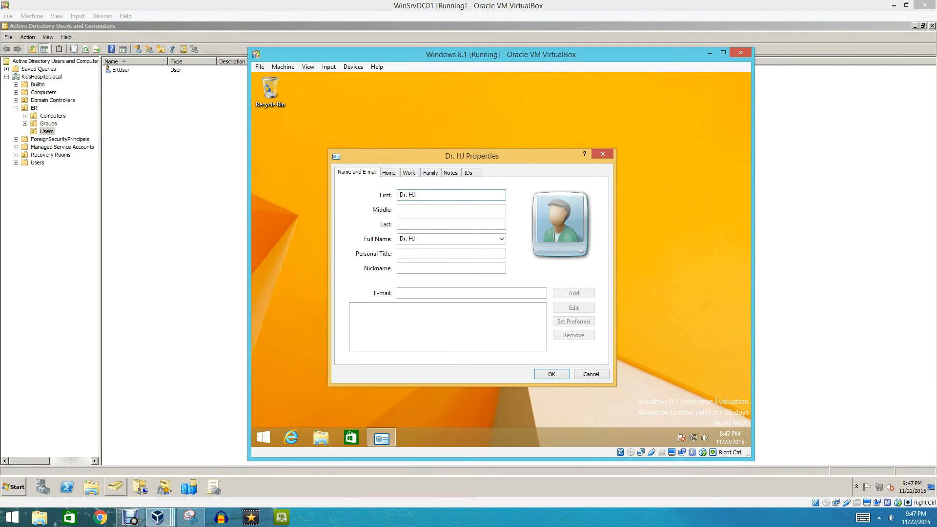
type("ogn")
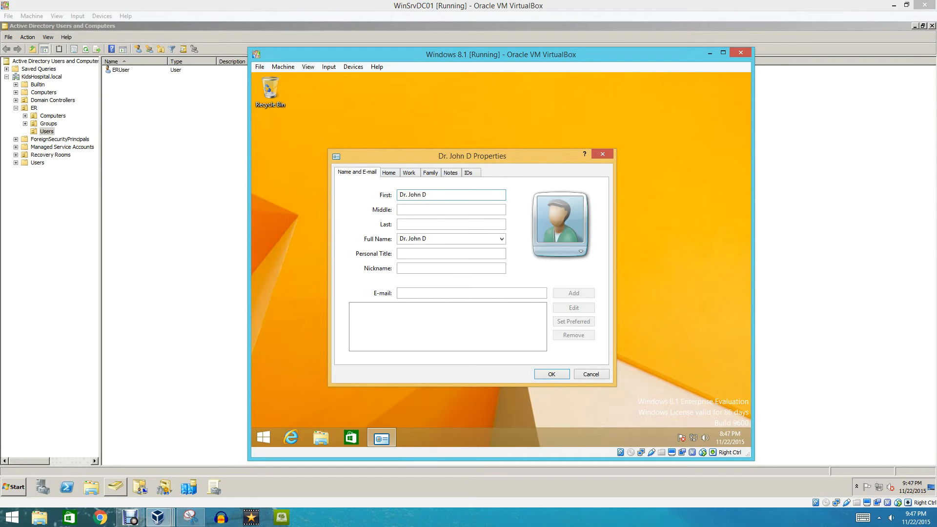
type("oe")
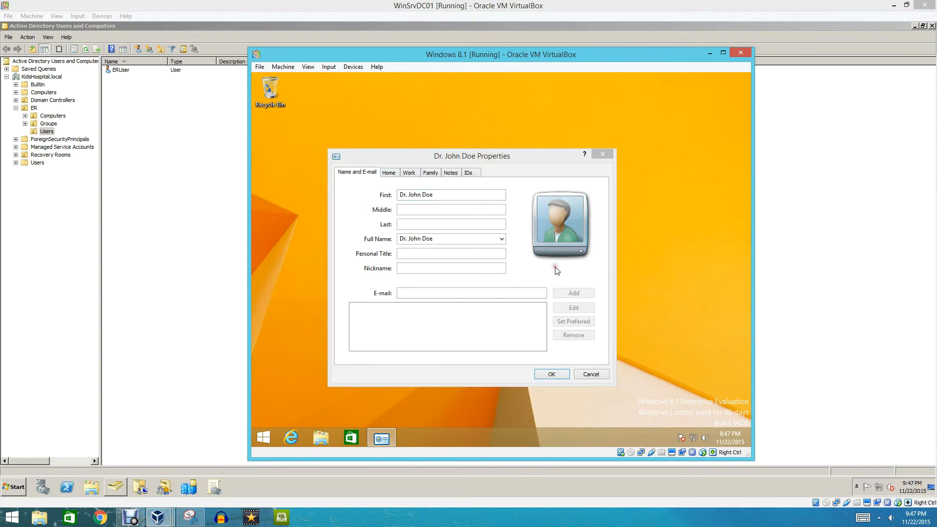
left_click(559, 224)
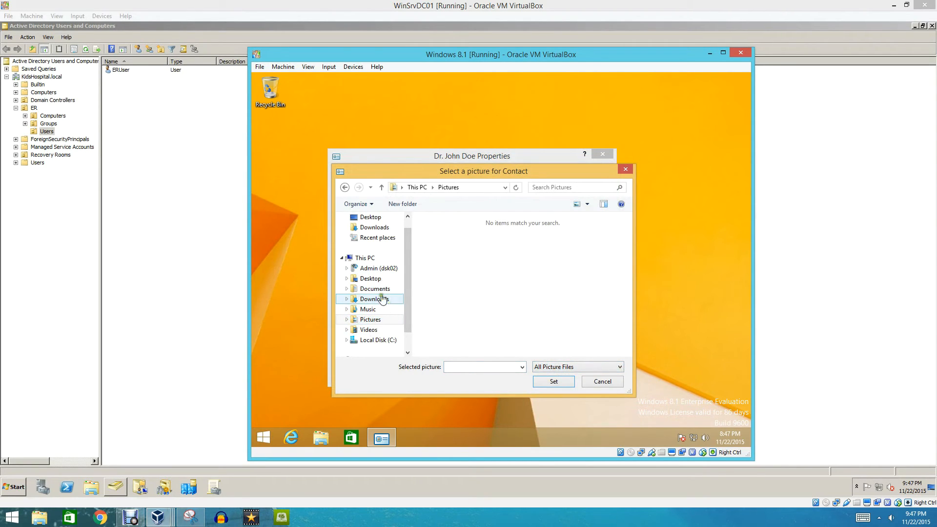
left_click(601, 381)
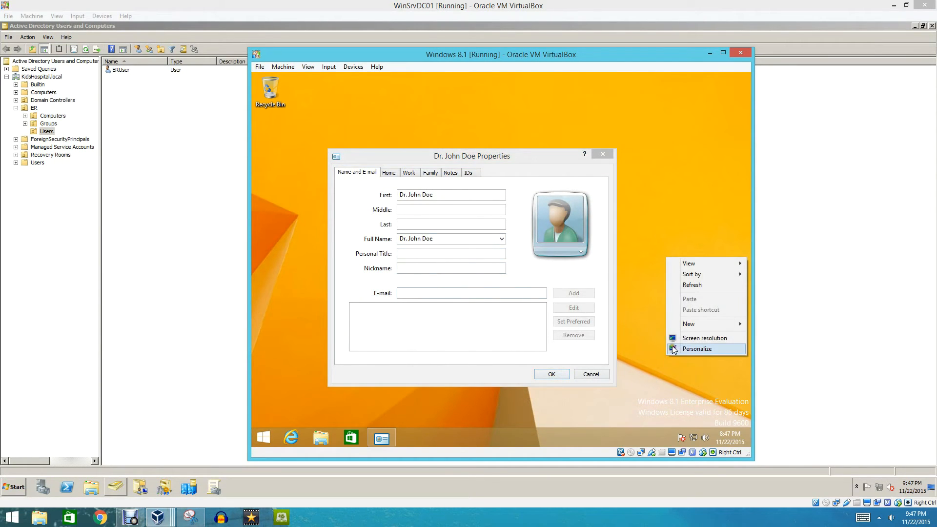
- Apply the Lines and colors desktop theme and dismiss the Desktop Background settings
left_click(697, 349)
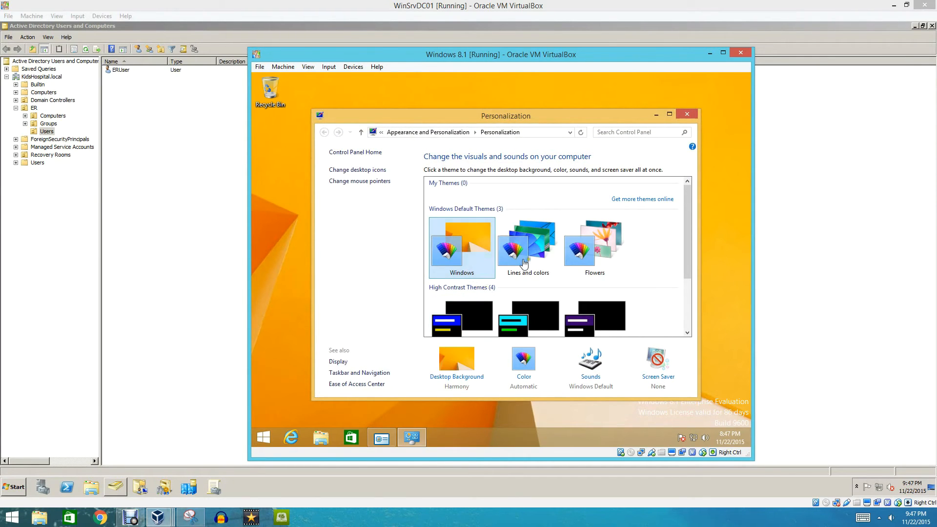
left_click(527, 244)
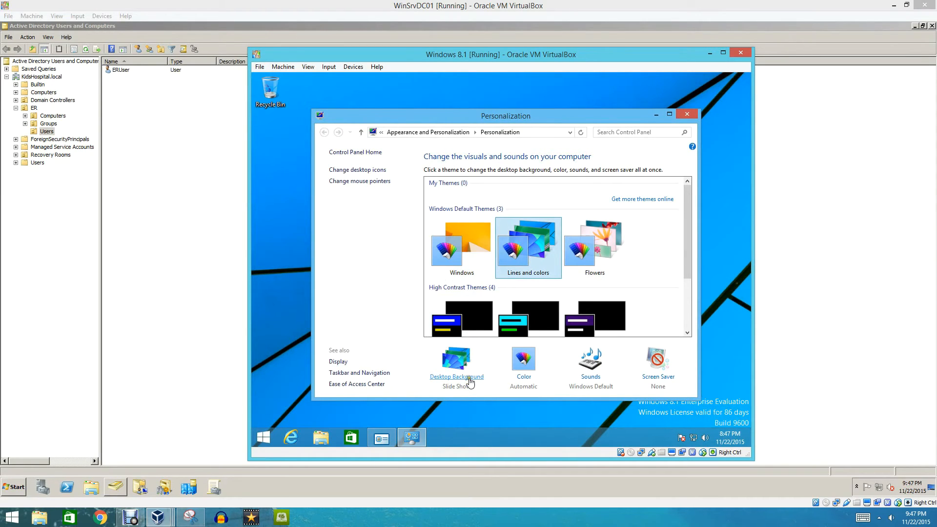
left_click(456, 376)
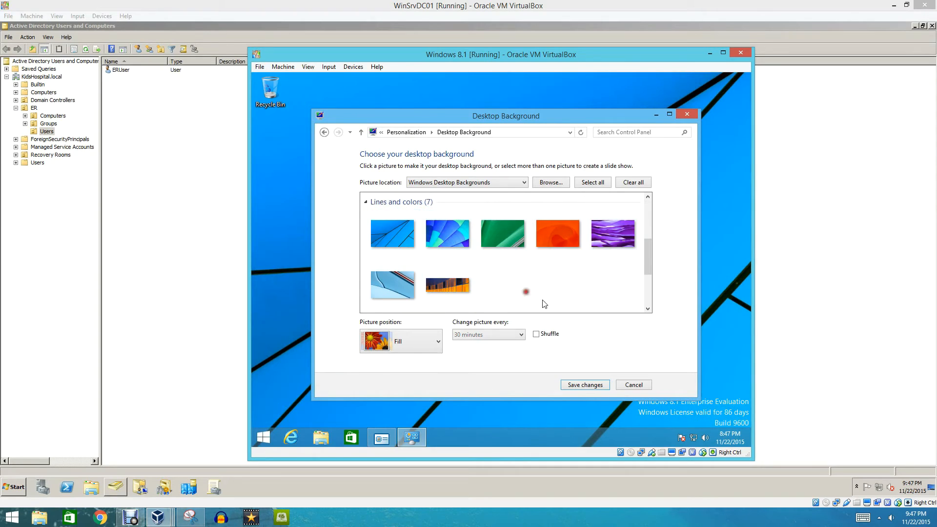
left_click(447, 234)
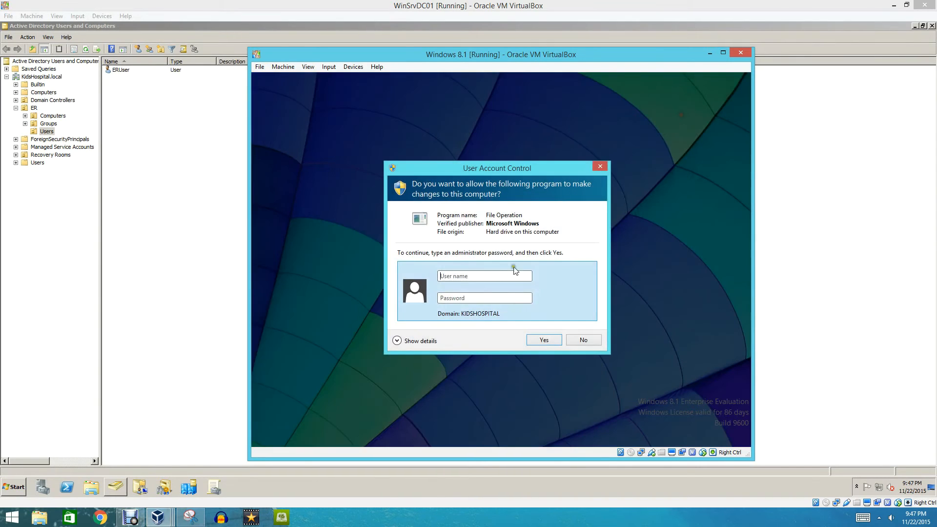
- Approve the pending file operation with the Administrator password
left_click(484, 276)
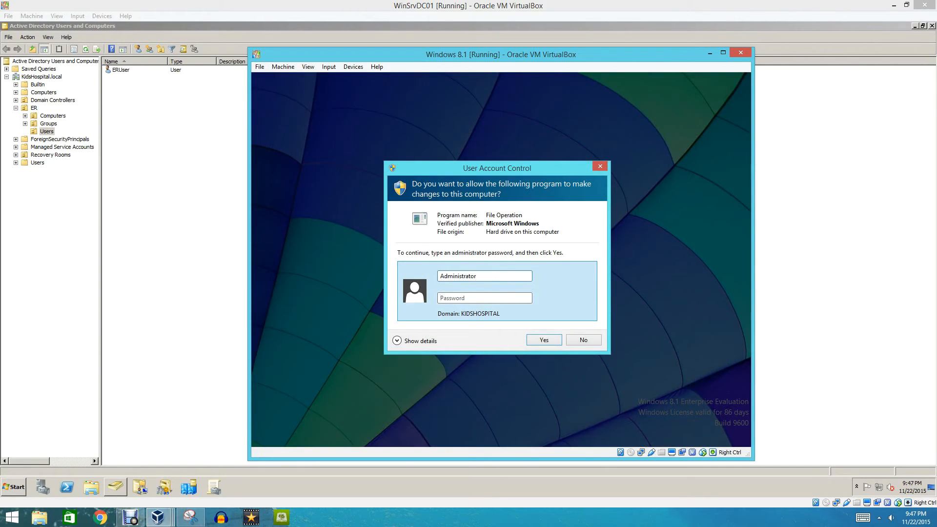
type("password")
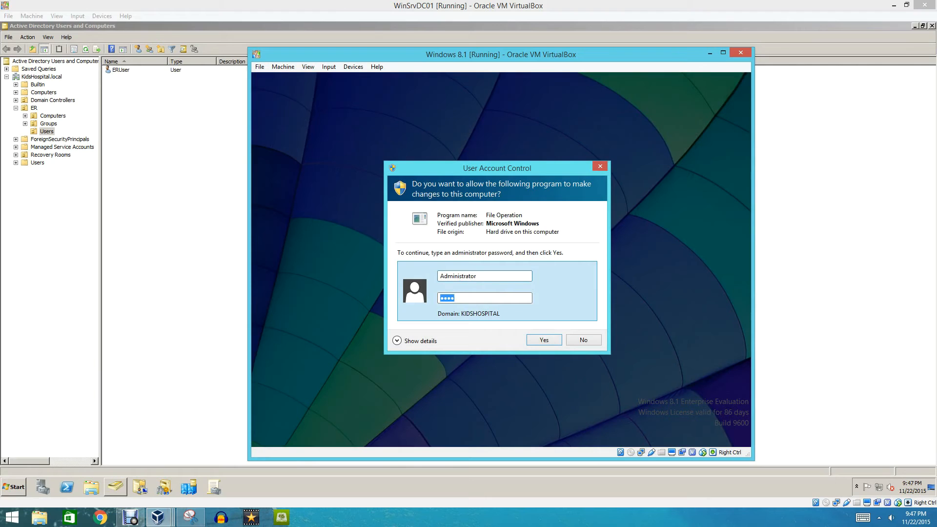
left_click(543, 340)
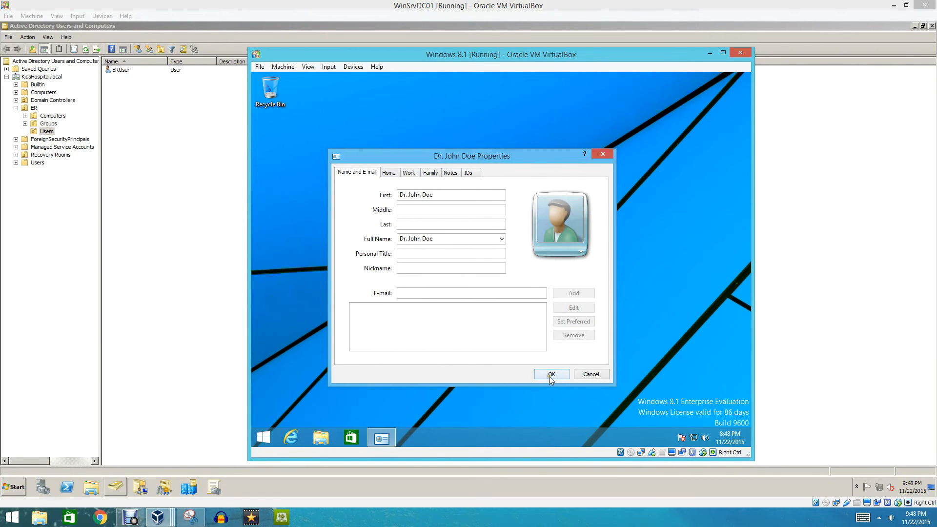
- Save the Dr. John Doe contact, then view the empty ERUser.V2 folder from server and client
left_click(550, 374)
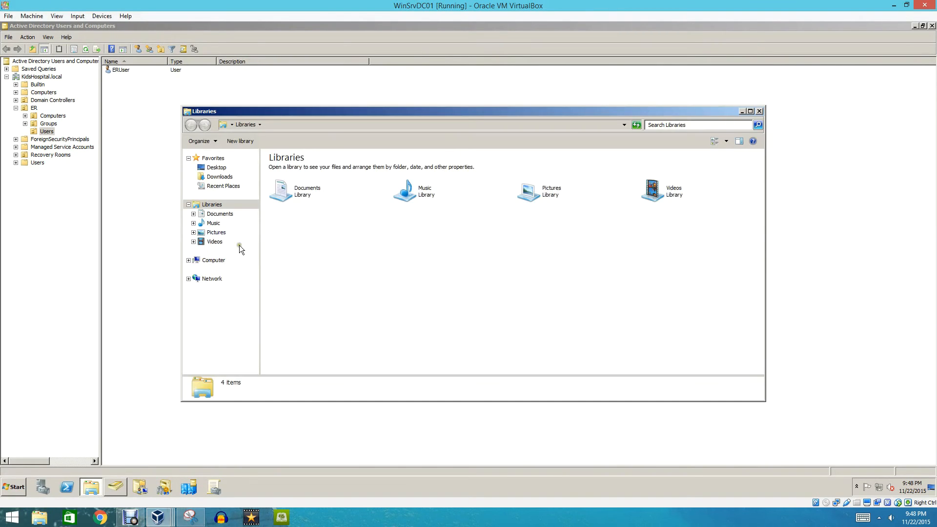
left_click(213, 261)
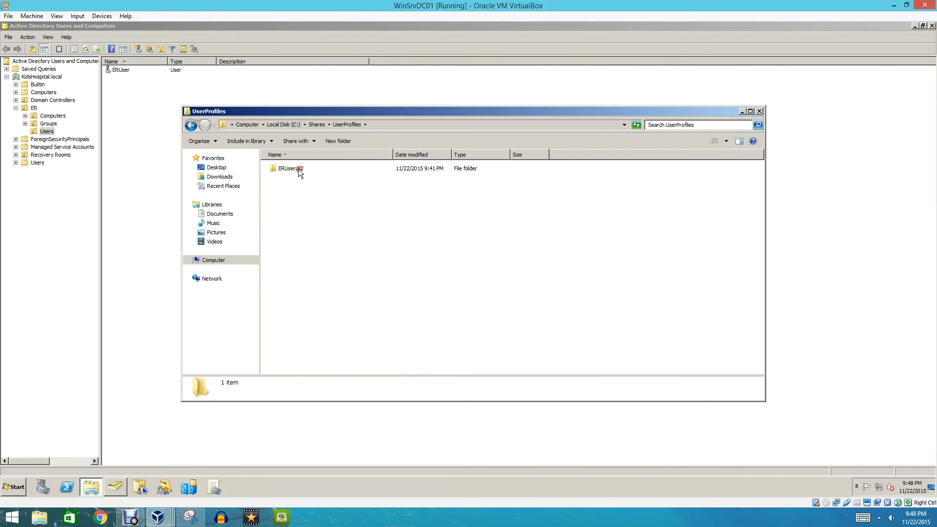
left_click(289, 168)
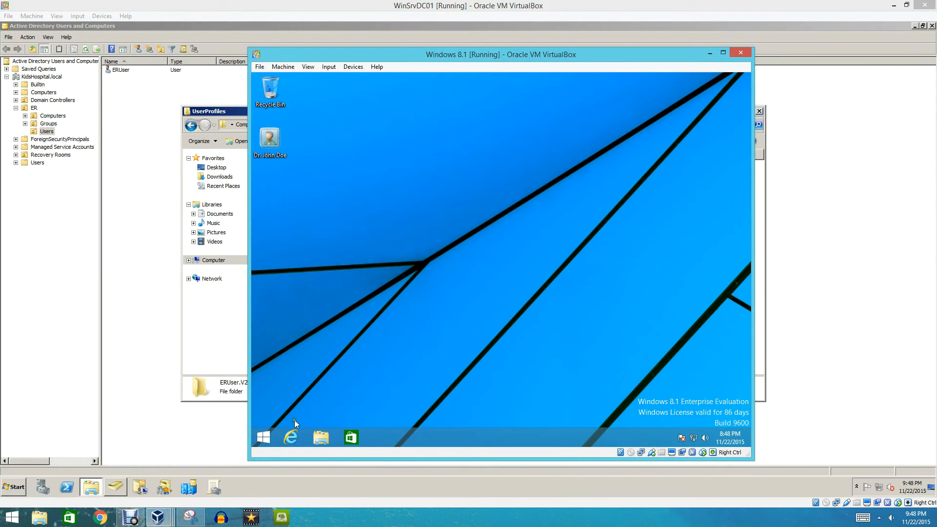
left_click(321, 437)
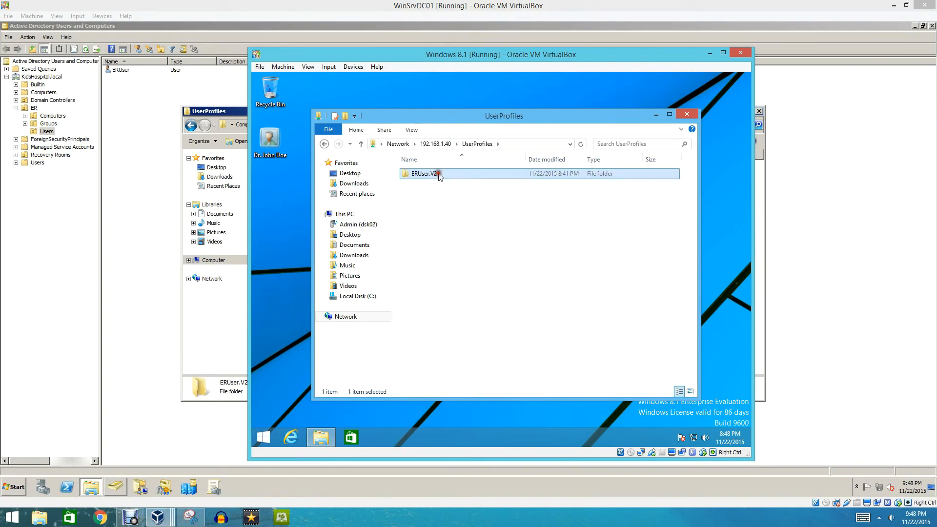
double_click(424, 174)
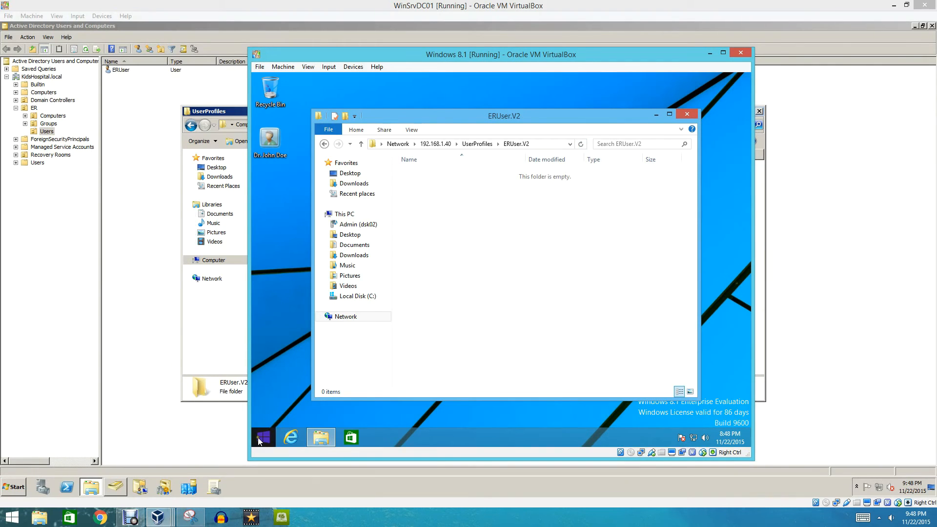
- Run gpupdate /? and gpupdate /force in Command Prompt, then return to Start
left_click(263, 437)
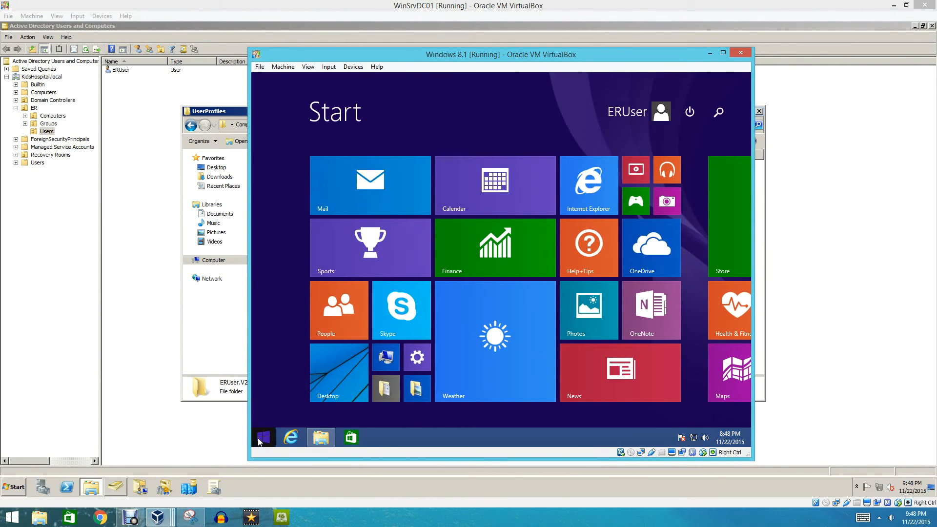
type("cmd")
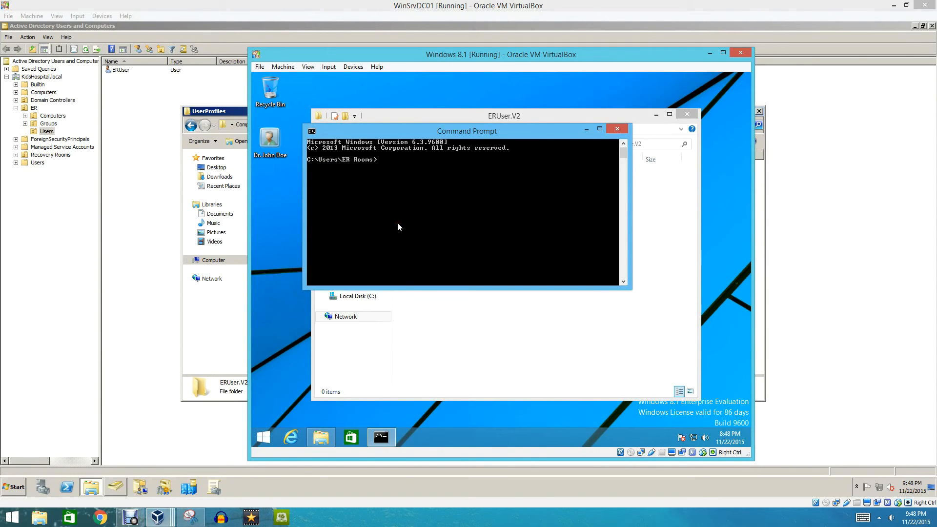
type("gpup")
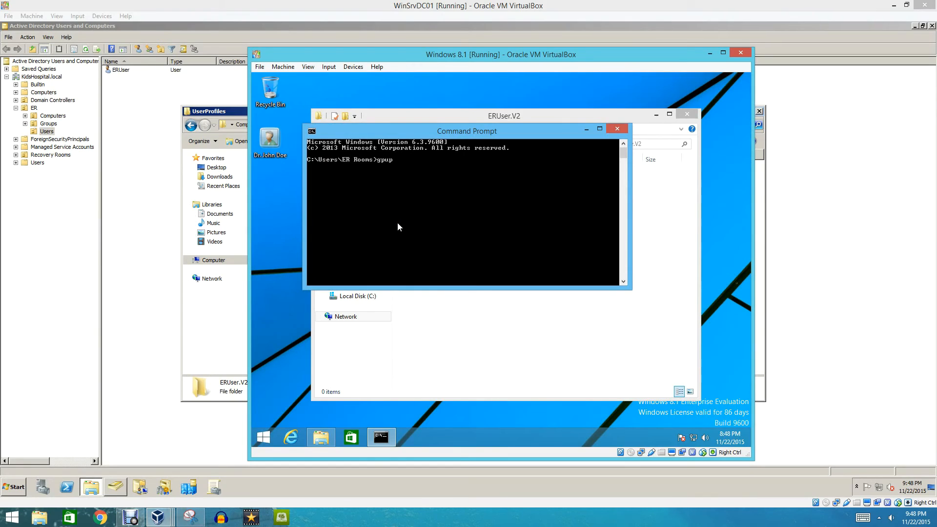
type("dat")
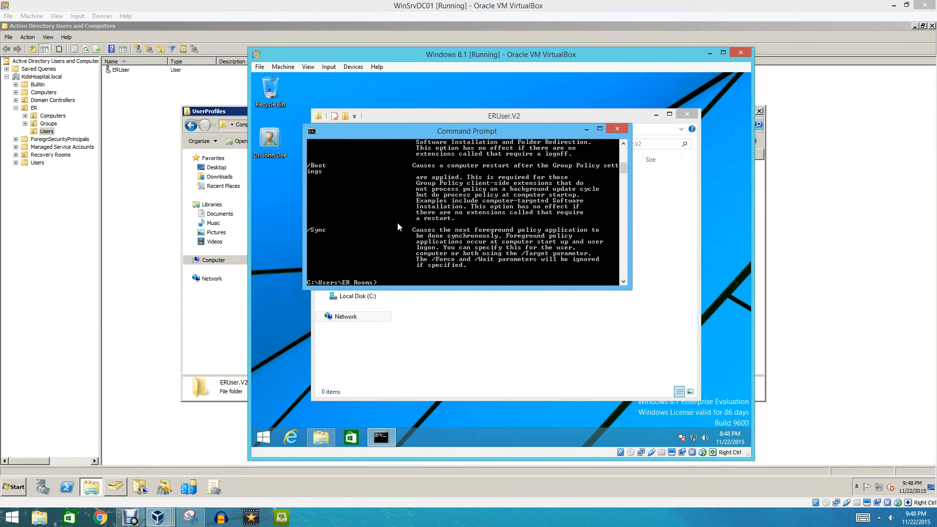
type("gpupdate /force")
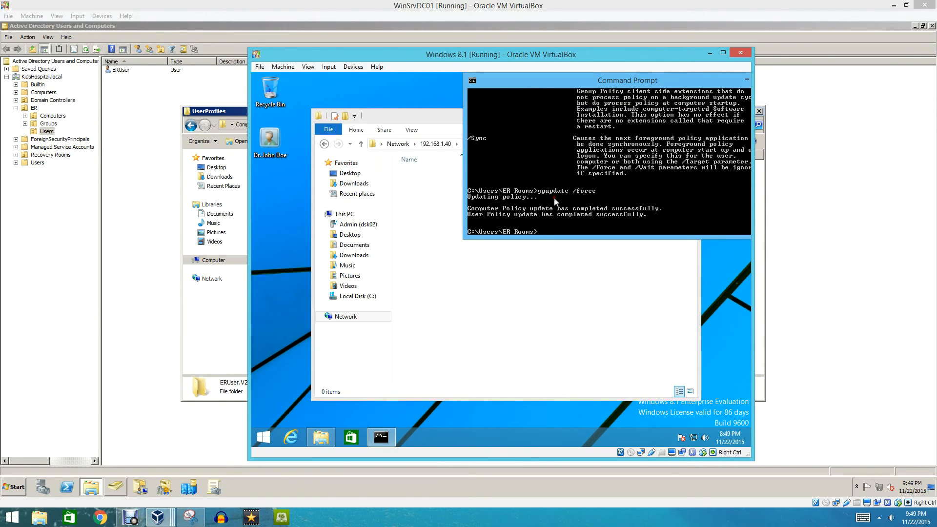
type("Logo")
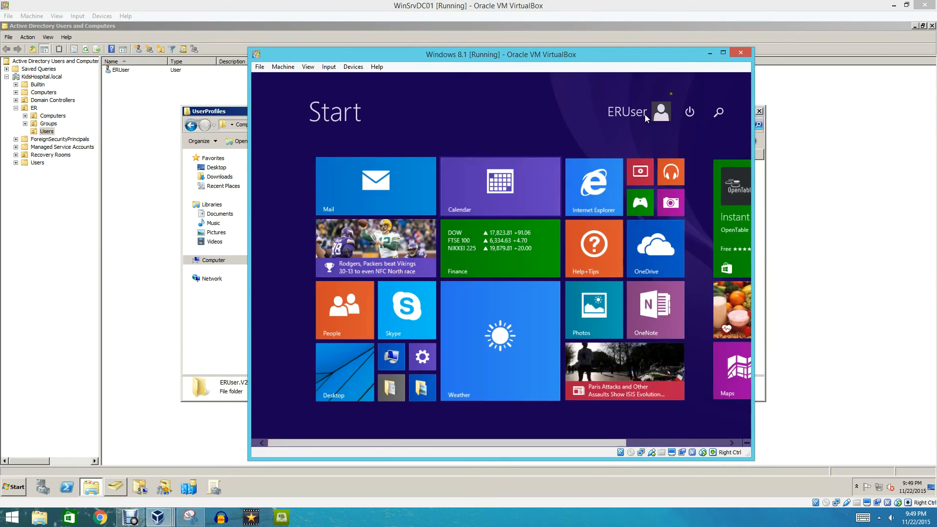
- Sign ERUser out, then select the ERUser tile and sign back in with the password
left_click(689, 113)
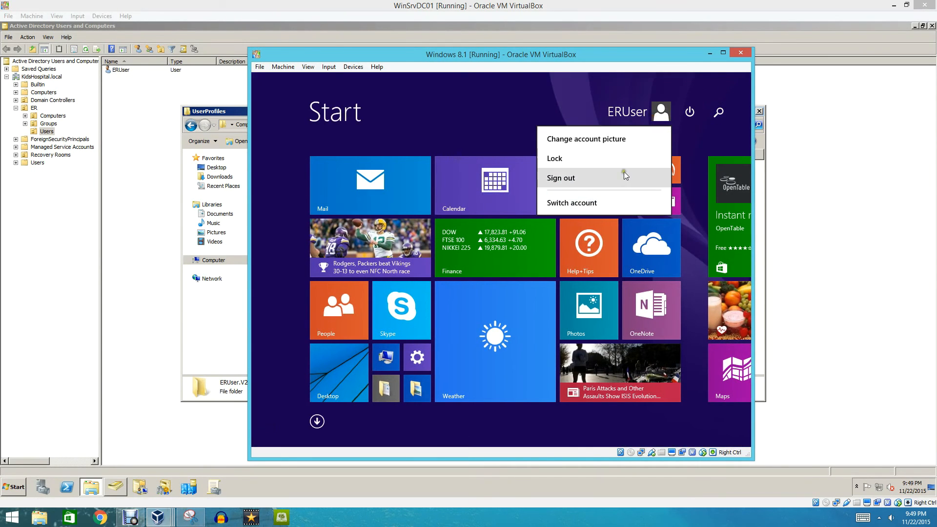
left_click(560, 177)
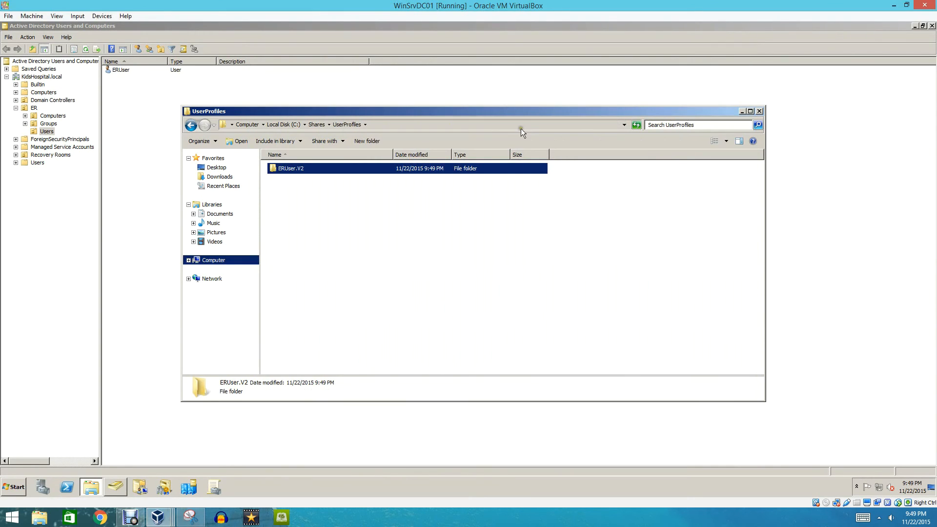
left_click(750, 111)
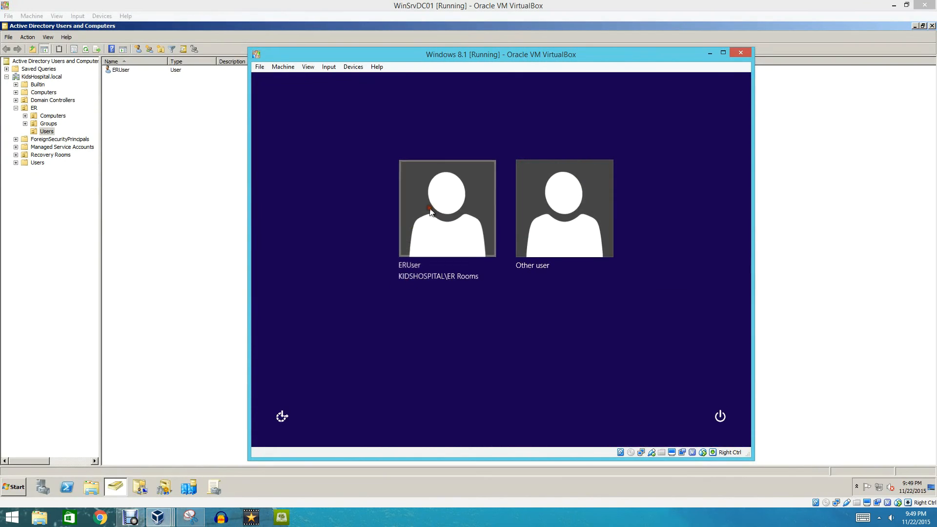
left_click(448, 208)
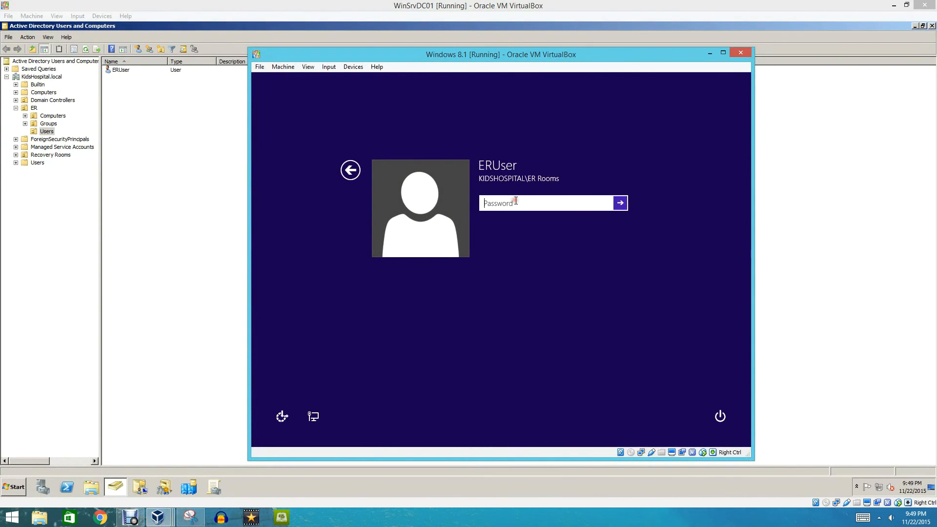
type("••")
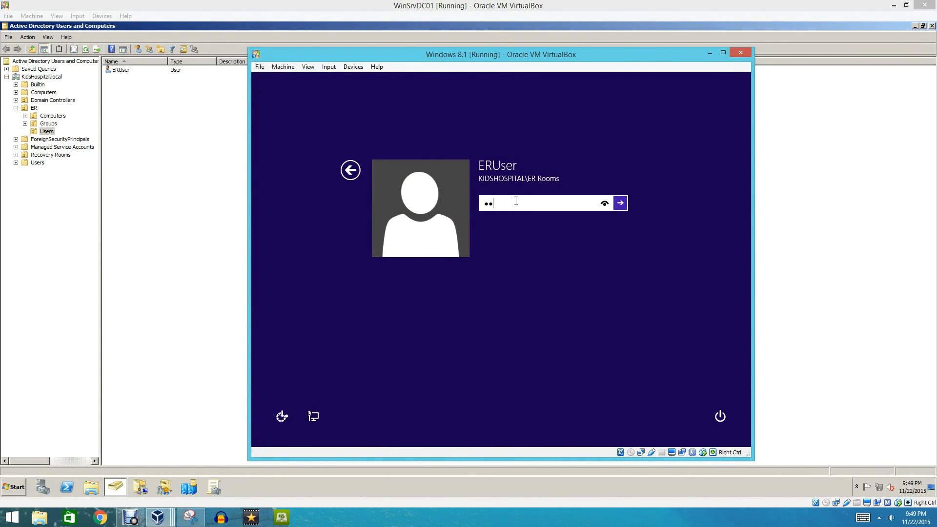
left_click(620, 203)
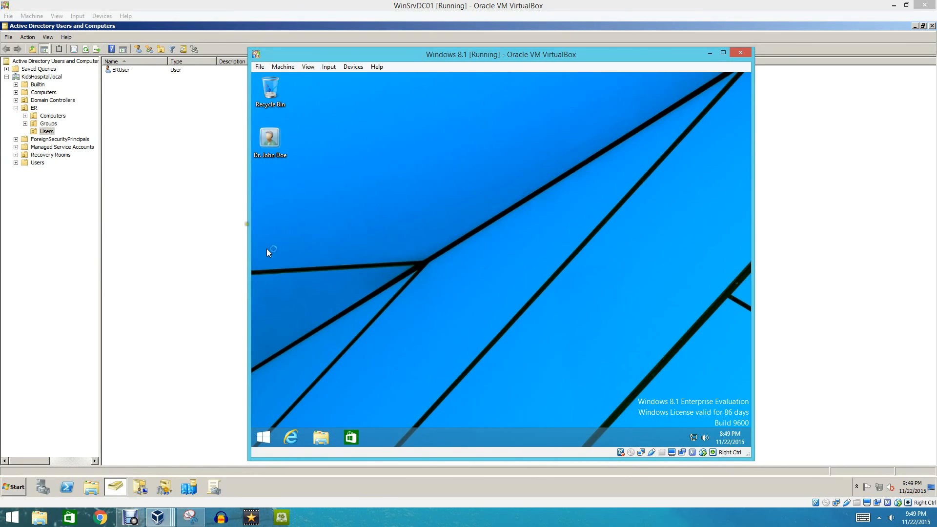
- Browse \\192.168.1.40\UserProfiles\ERUser.V2\Desktop to find Dr. John Doe, then close Explorer
left_click(320, 437)
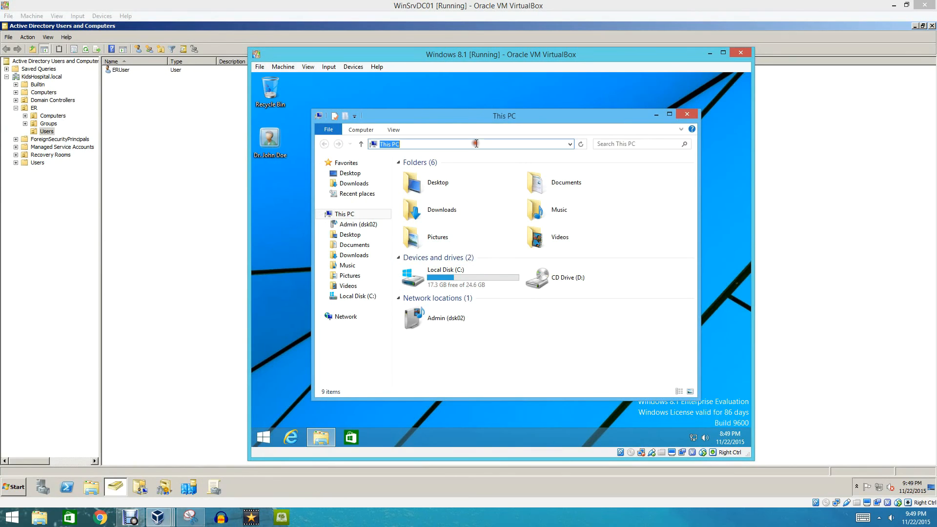
type("\\\\19")
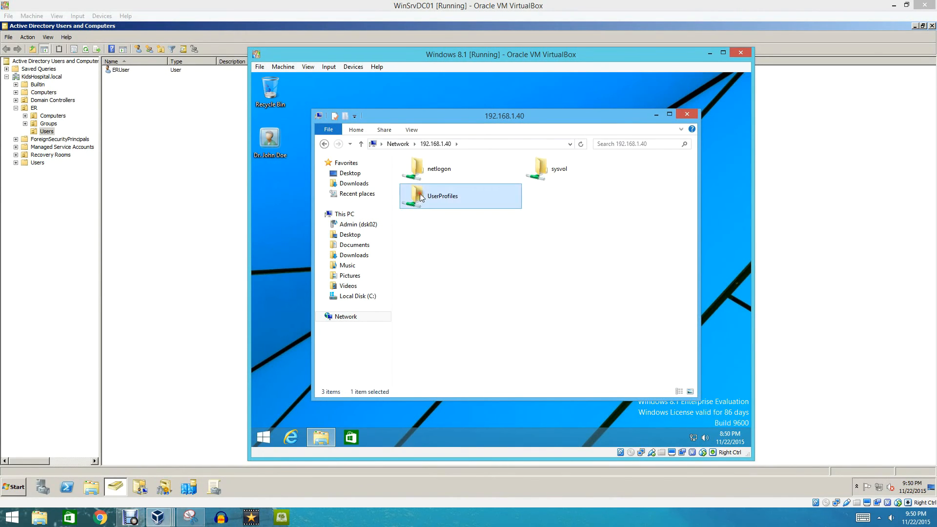
double_click(442, 197)
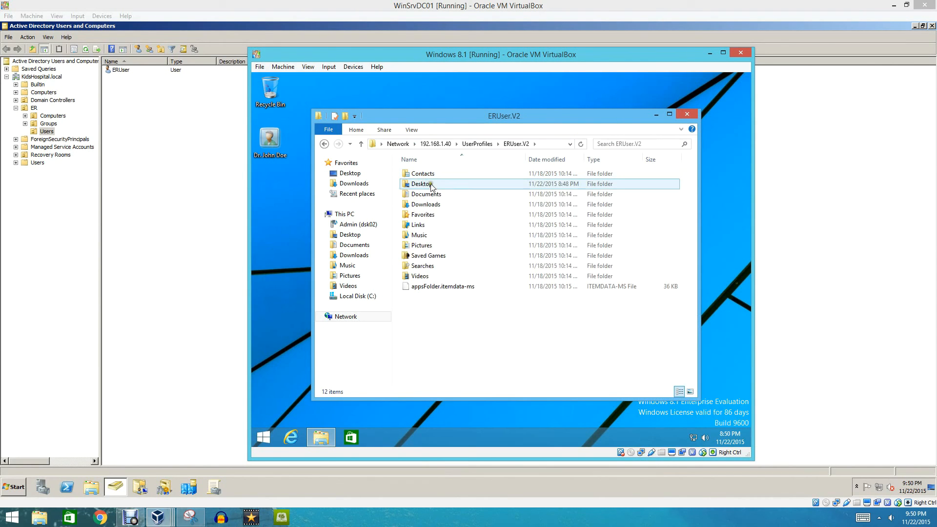
mouse_move(423, 183)
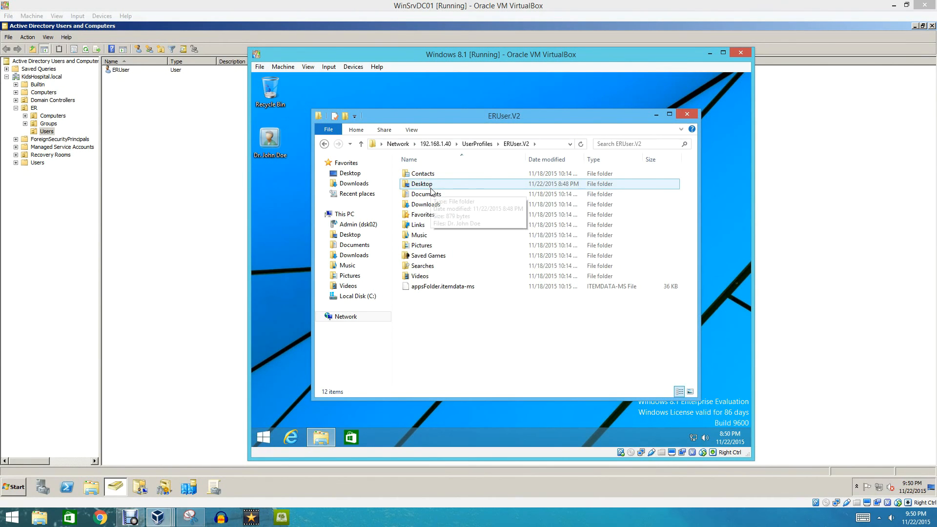
mouse_move(421, 184)
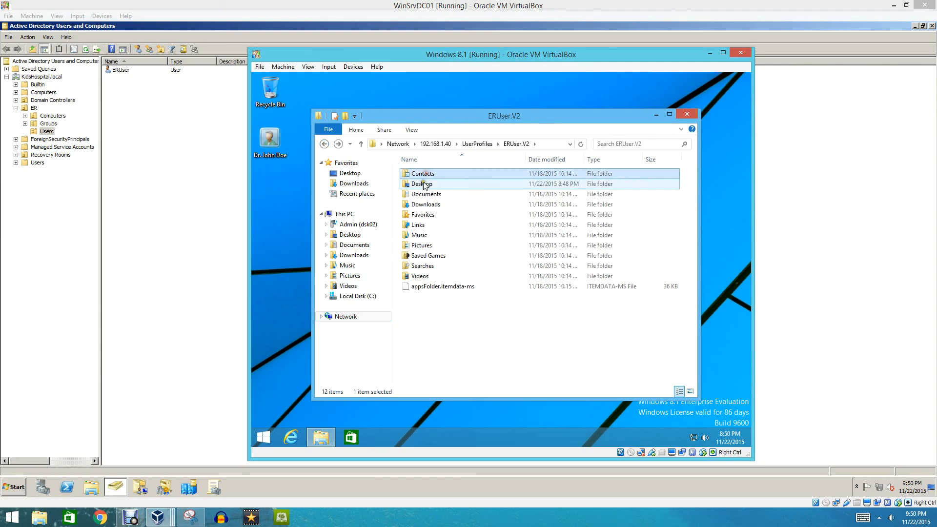
double_click(422, 184)
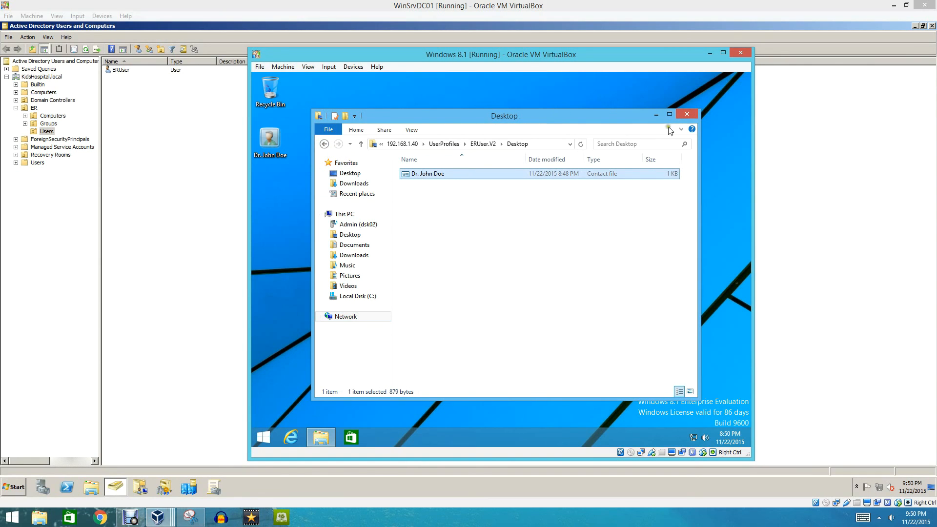
left_click(687, 115)
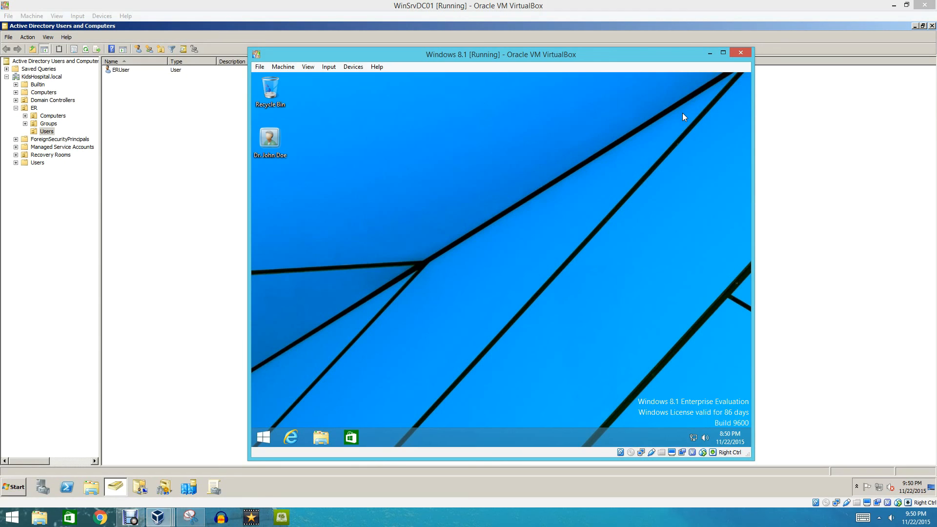
mouse_move(837, 118)
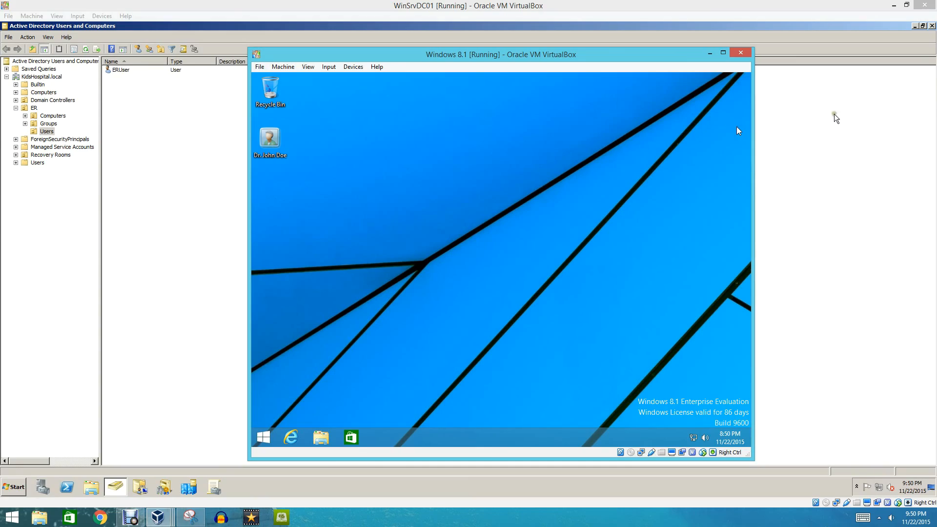